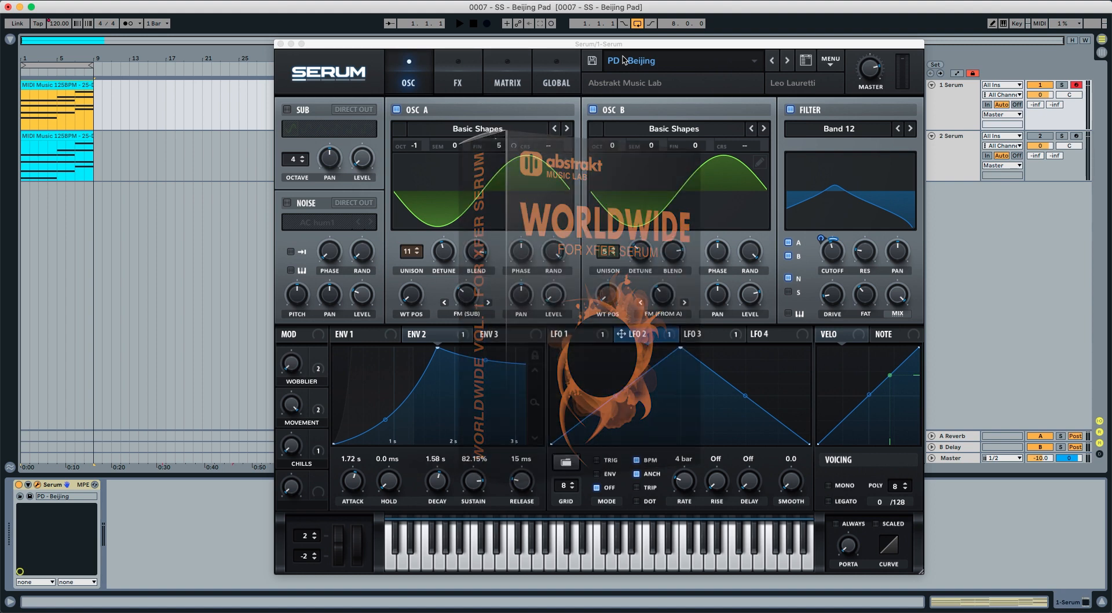
- Bring up a second Serum instance loaded with the Init patch
click(458, 23)
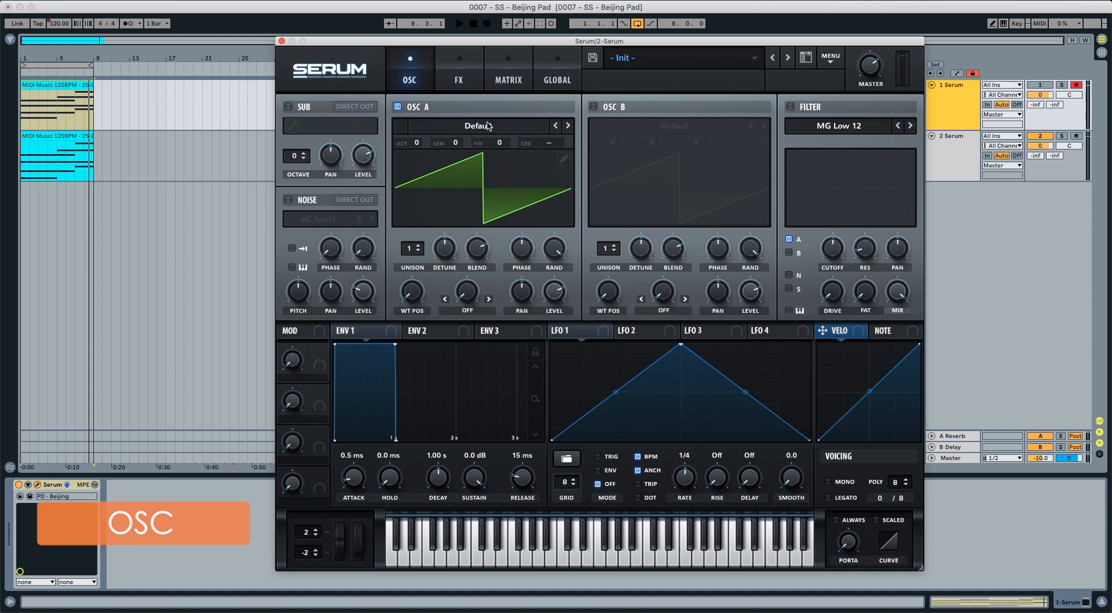
- Load the Analog Basic Shapes wavetable into both OSC A and OSC B
click(479, 125)
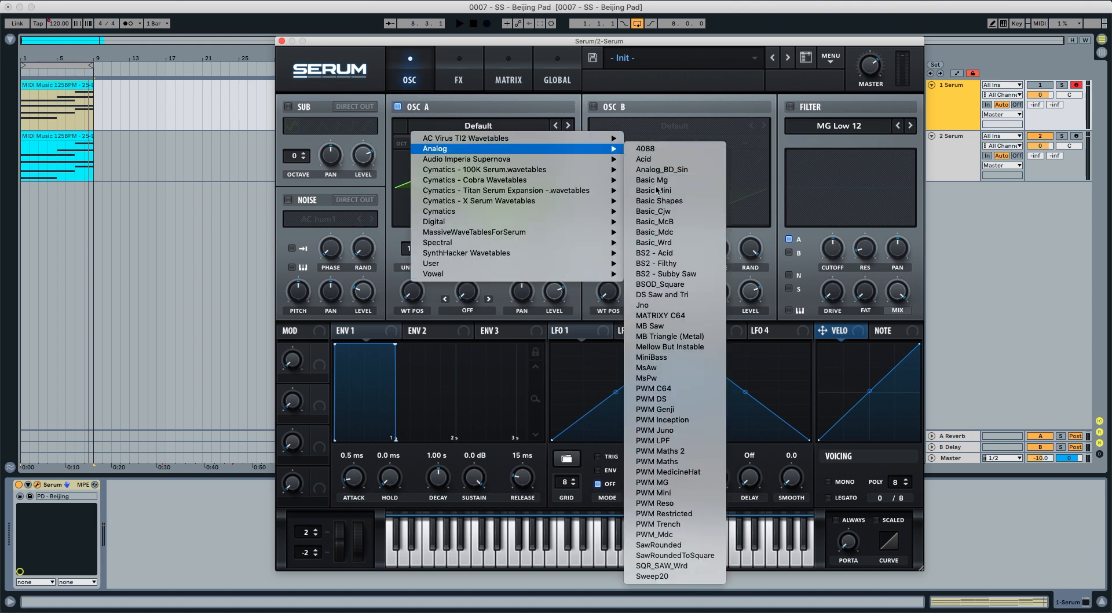
click(658, 200)
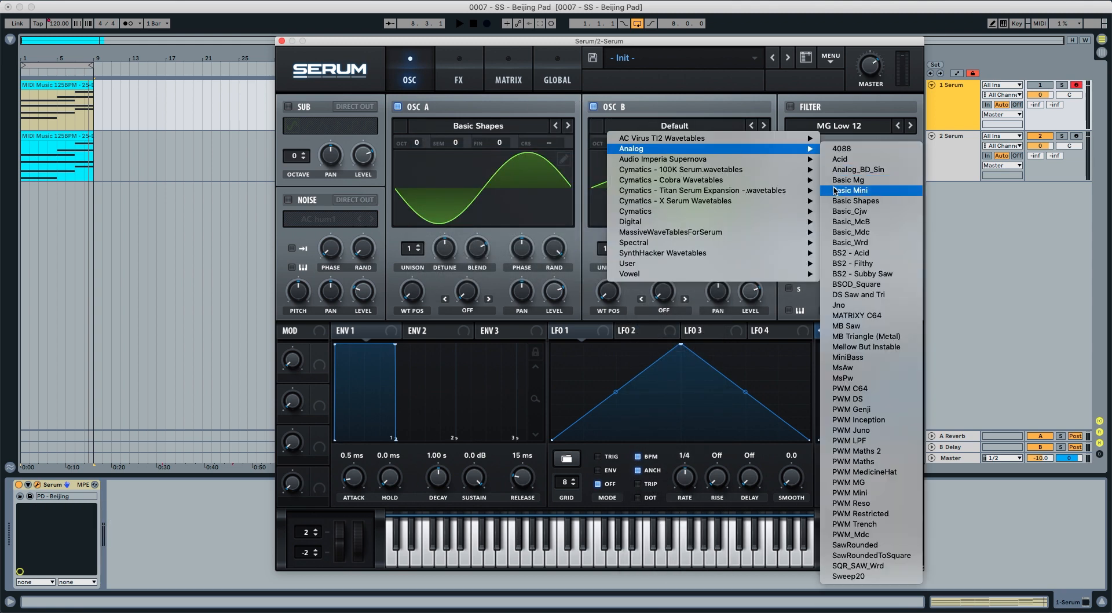
click(854, 201)
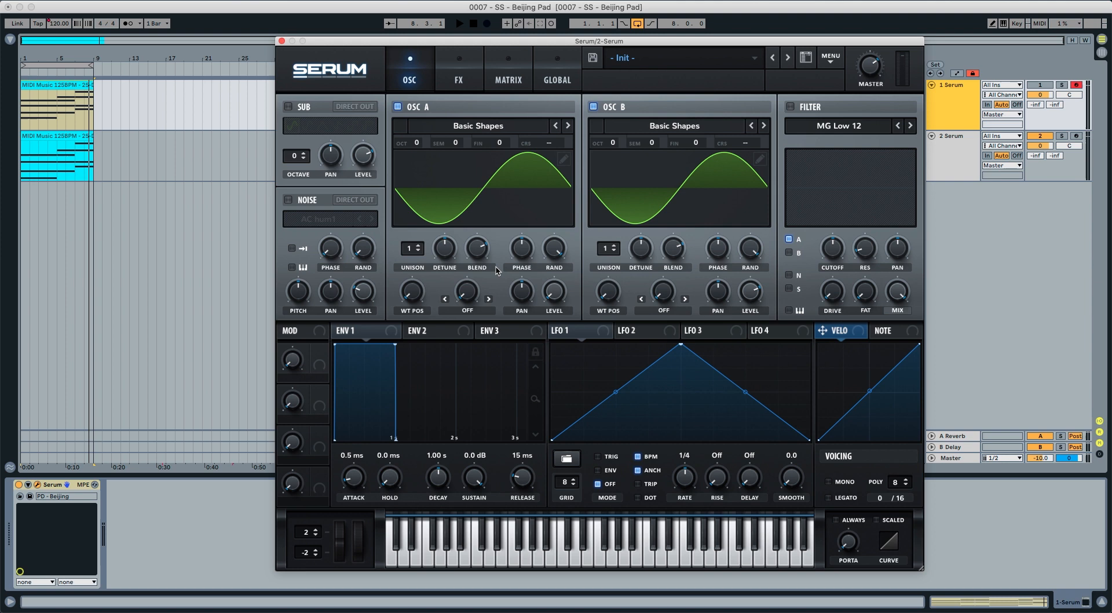
mouse_move(471, 176)
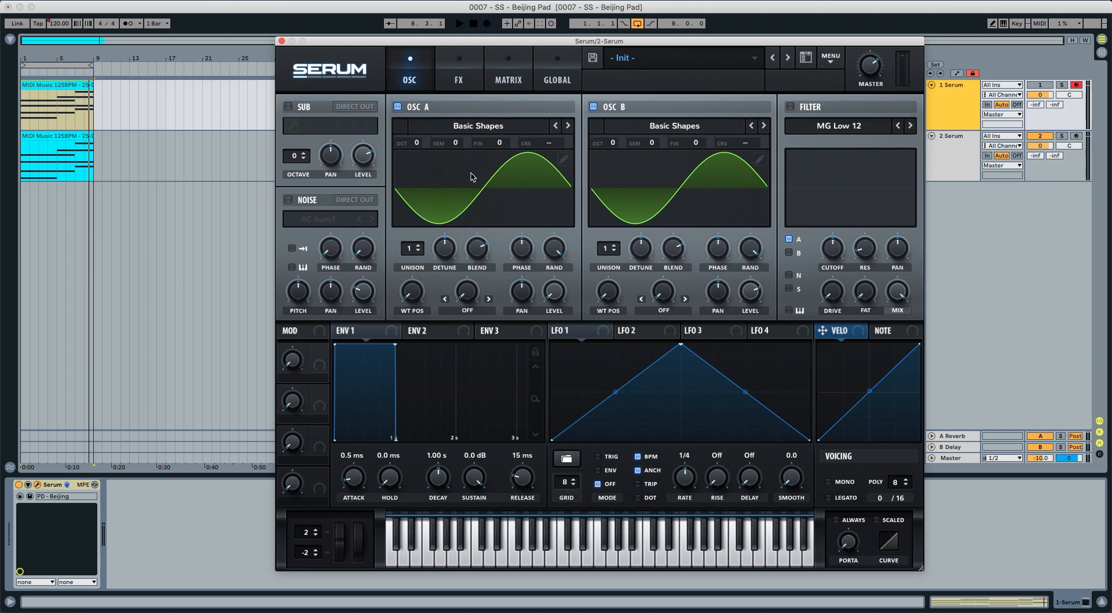
- Set OSC B warp to FM (from A) at about 27% and raise its unison to 5 voices
click(663, 311)
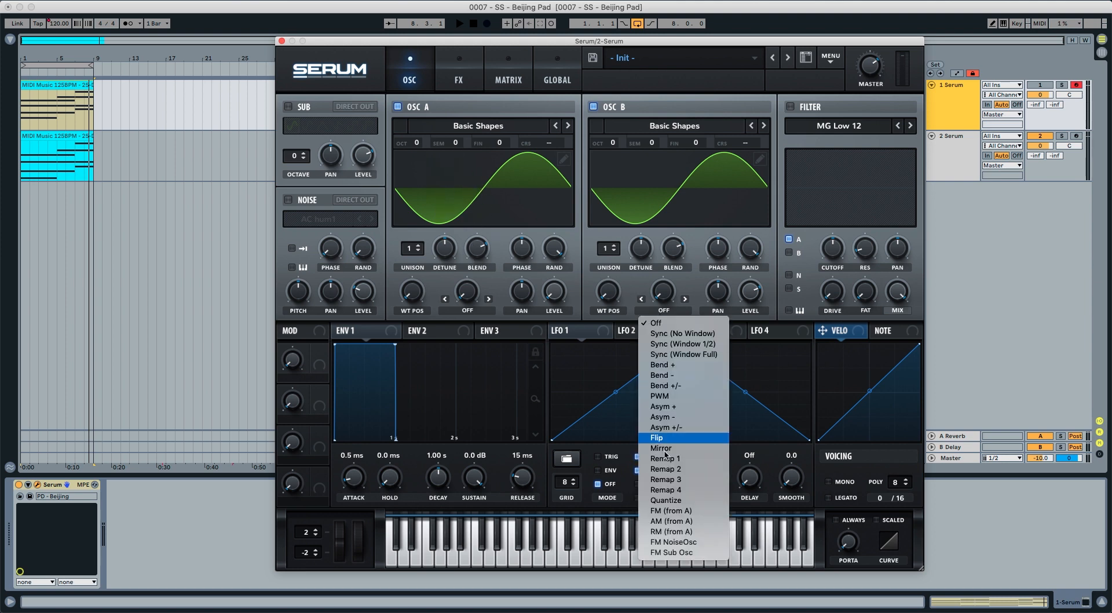
click(670, 511)
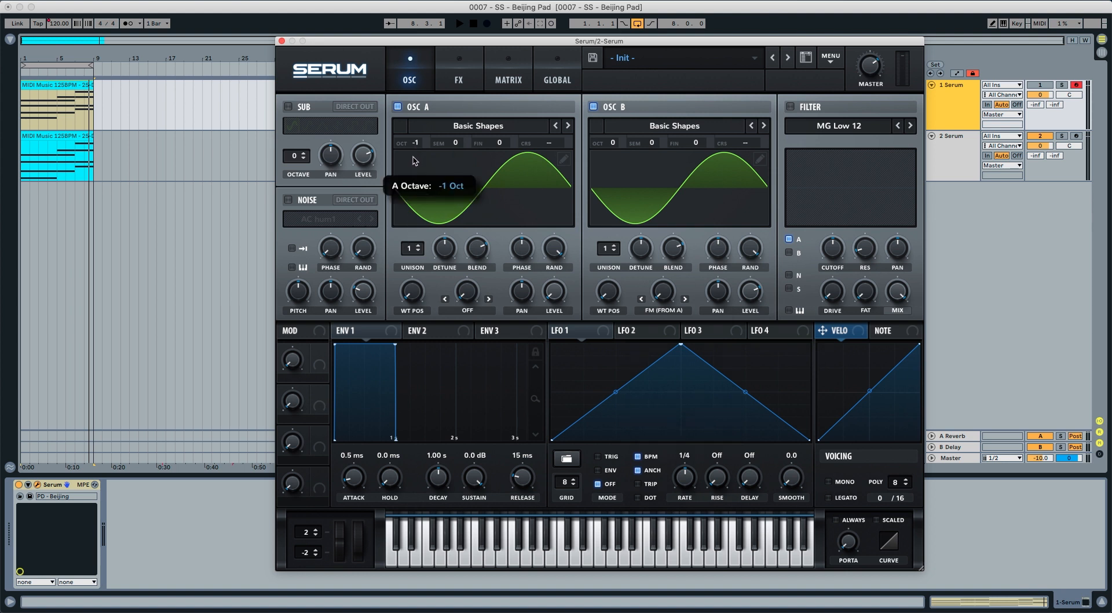
mouse_move(498, 143)
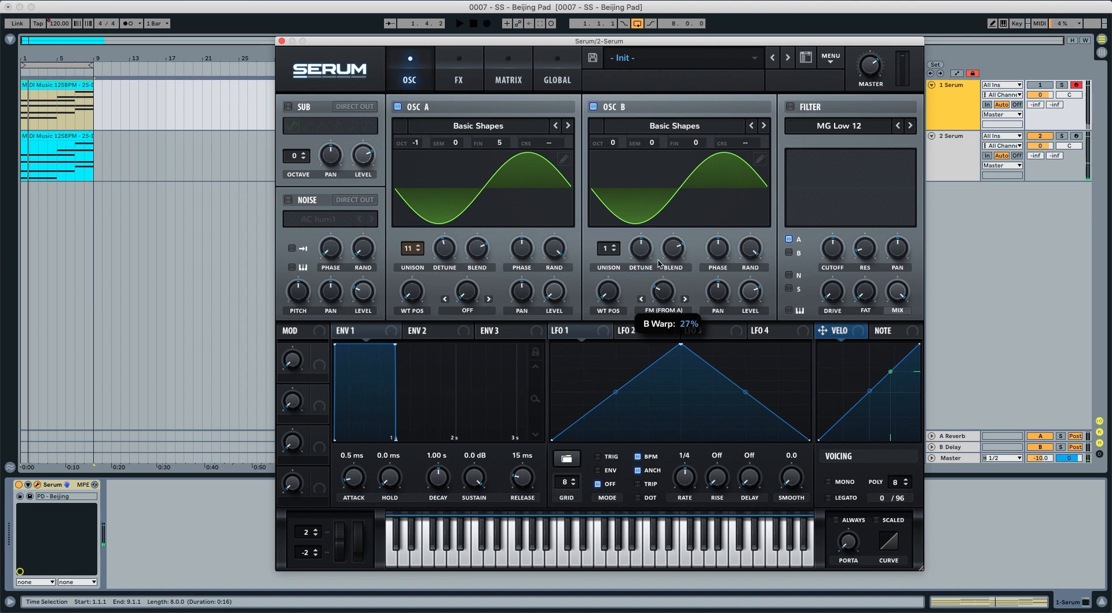
click(459, 23)
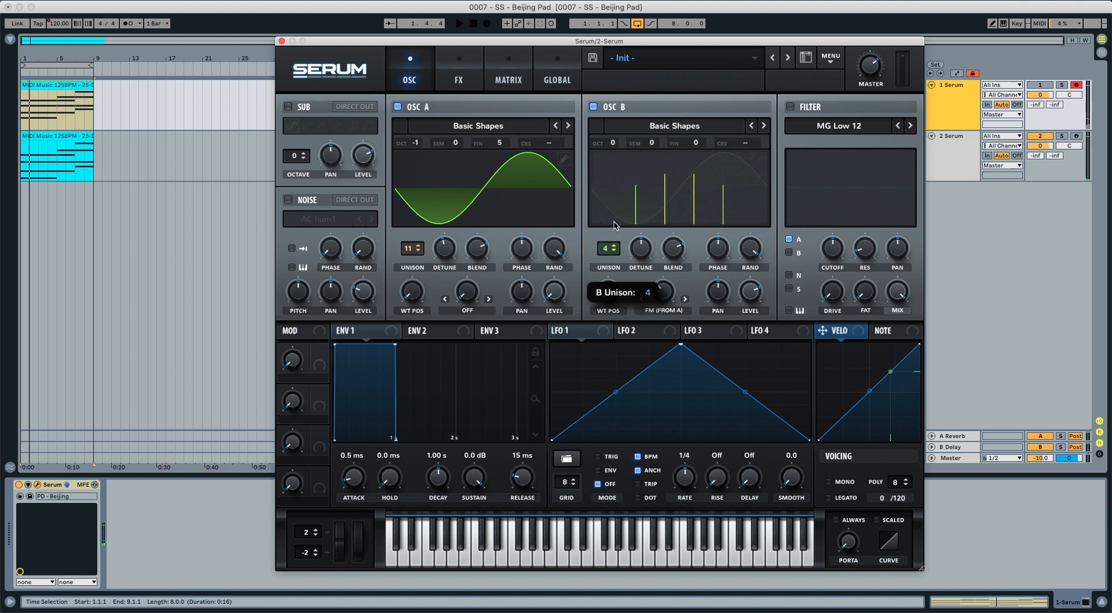
click(606, 248)
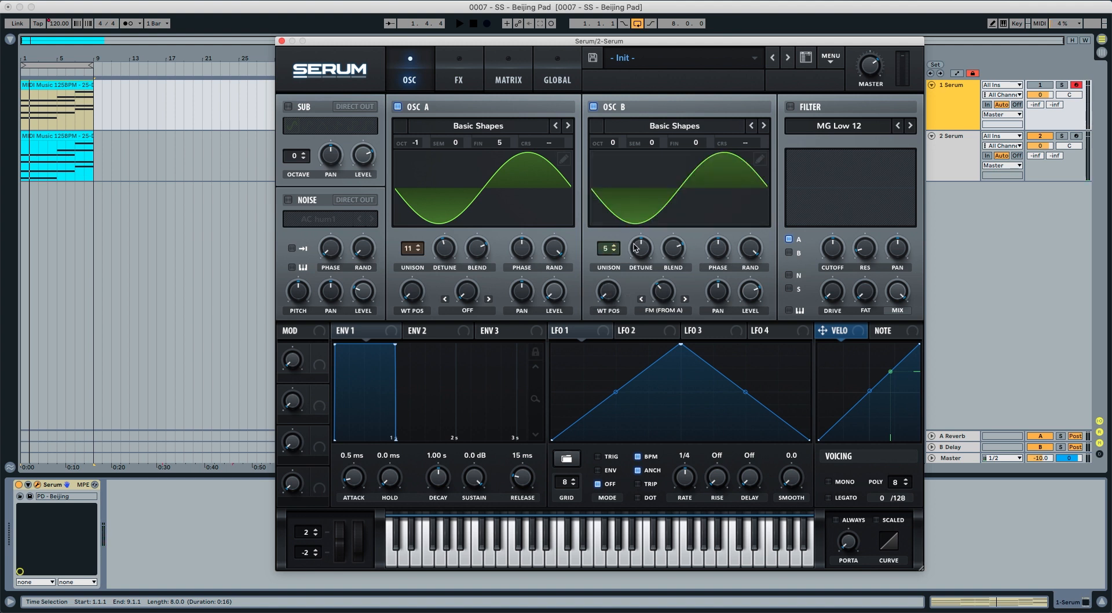
drag(639, 248, 640, 270)
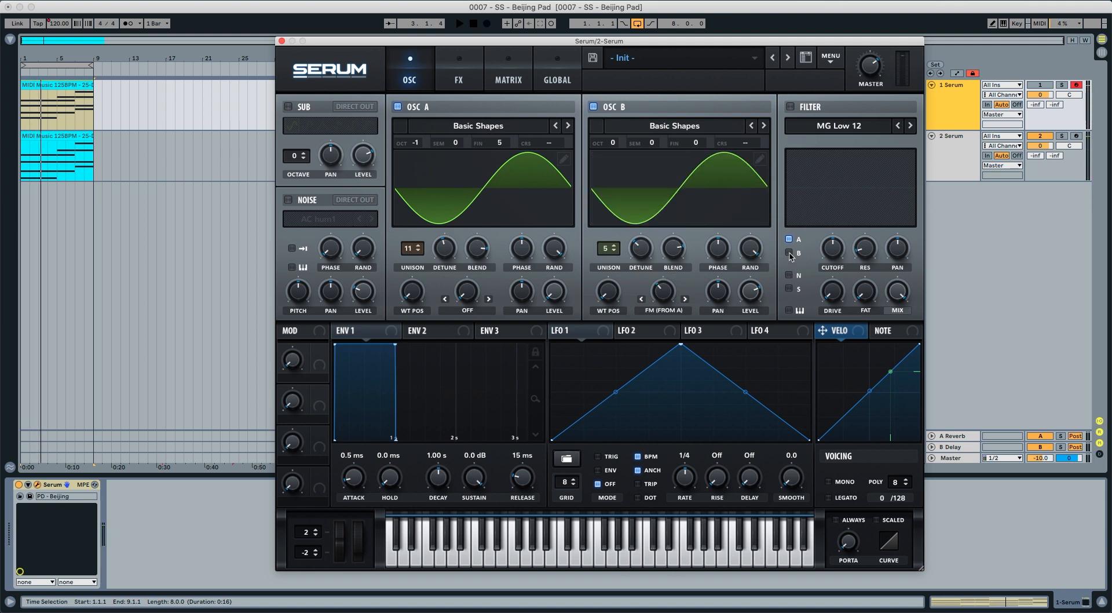
- Route B into the filter, make it a Normal Band 12 band-pass with ~22% variation, and switch it on
click(788, 253)
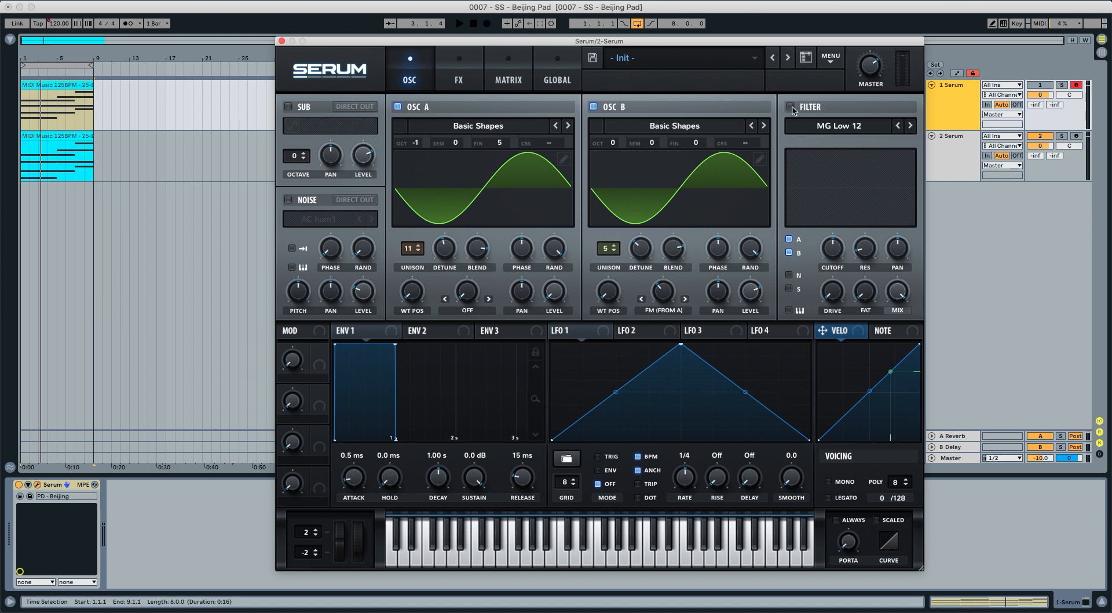
click(838, 125)
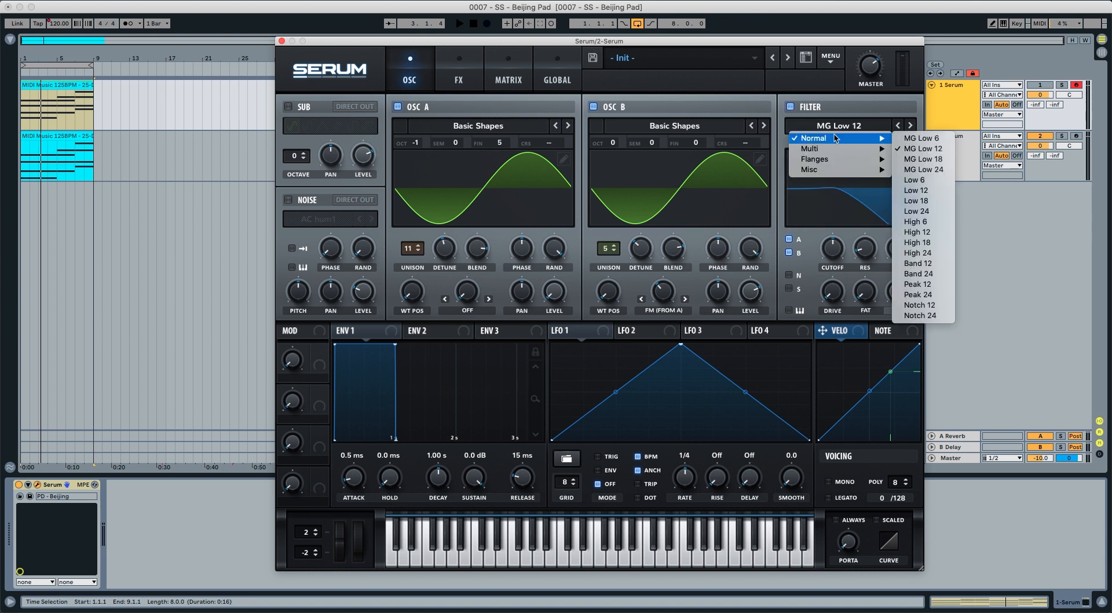
click(917, 263)
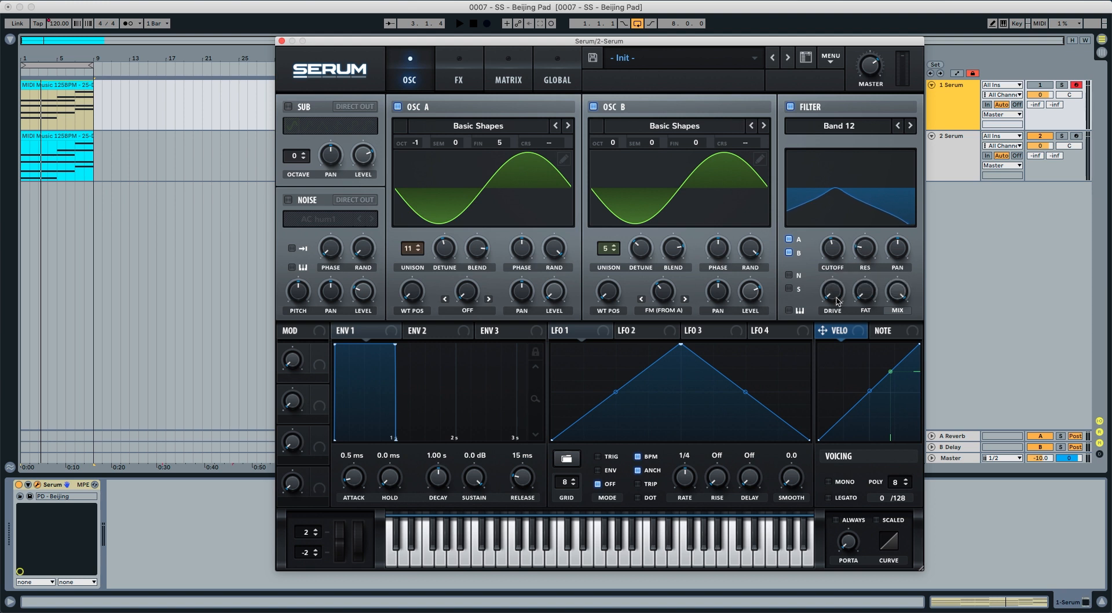
drag(831, 290, 831, 281)
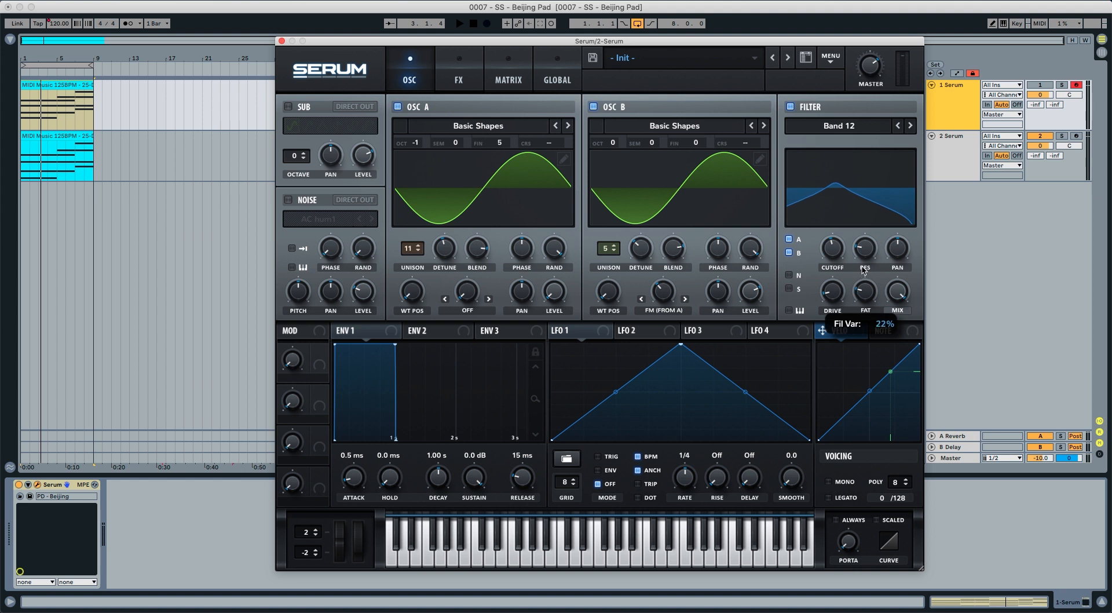
mouse_move(848, 284)
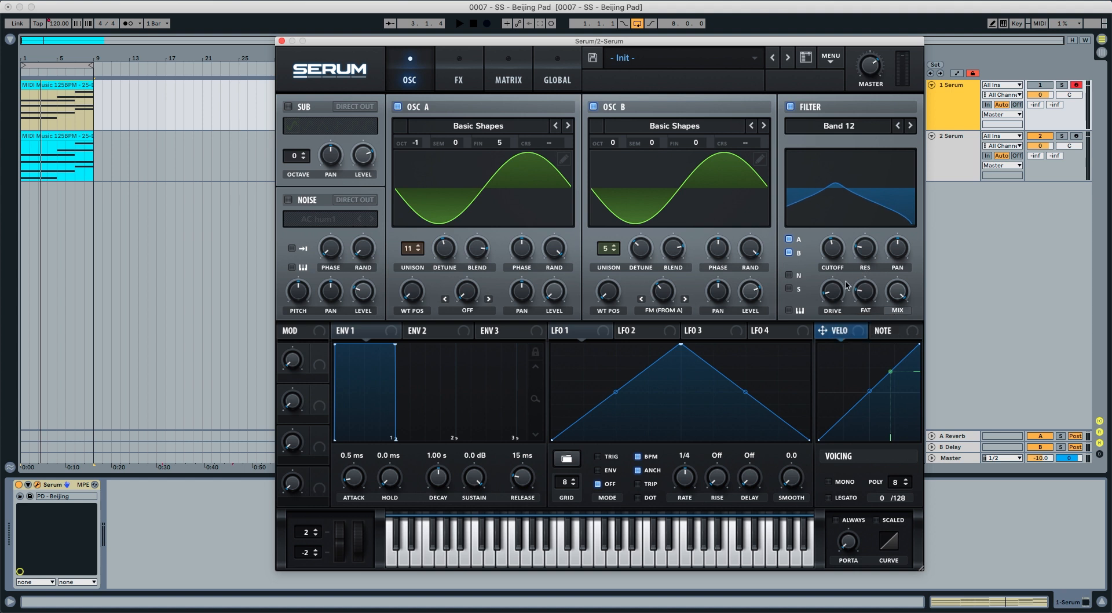
click(459, 24)
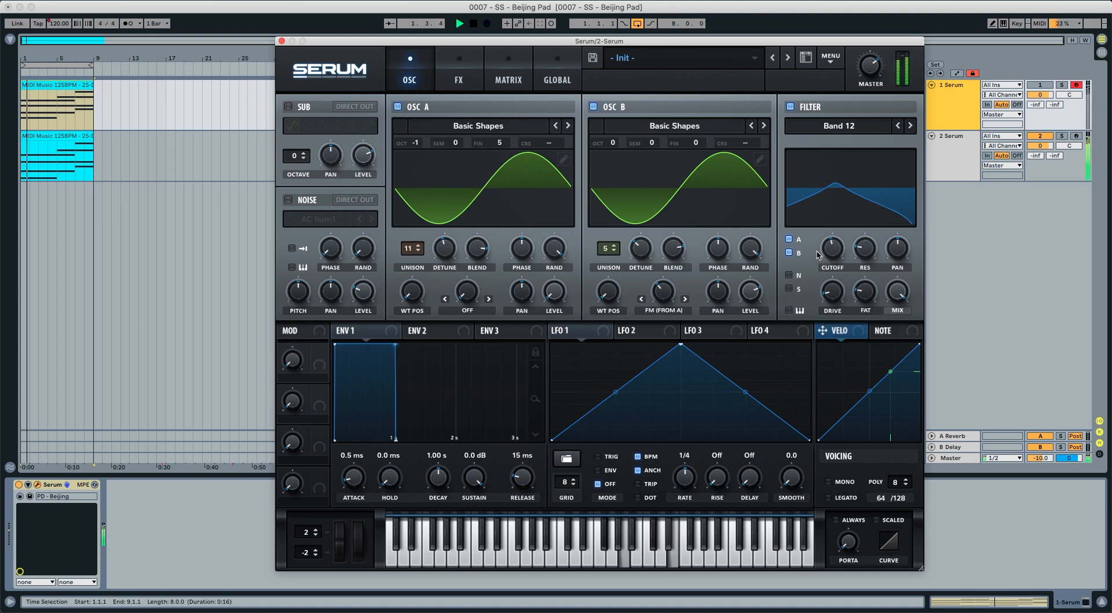
click(787, 107)
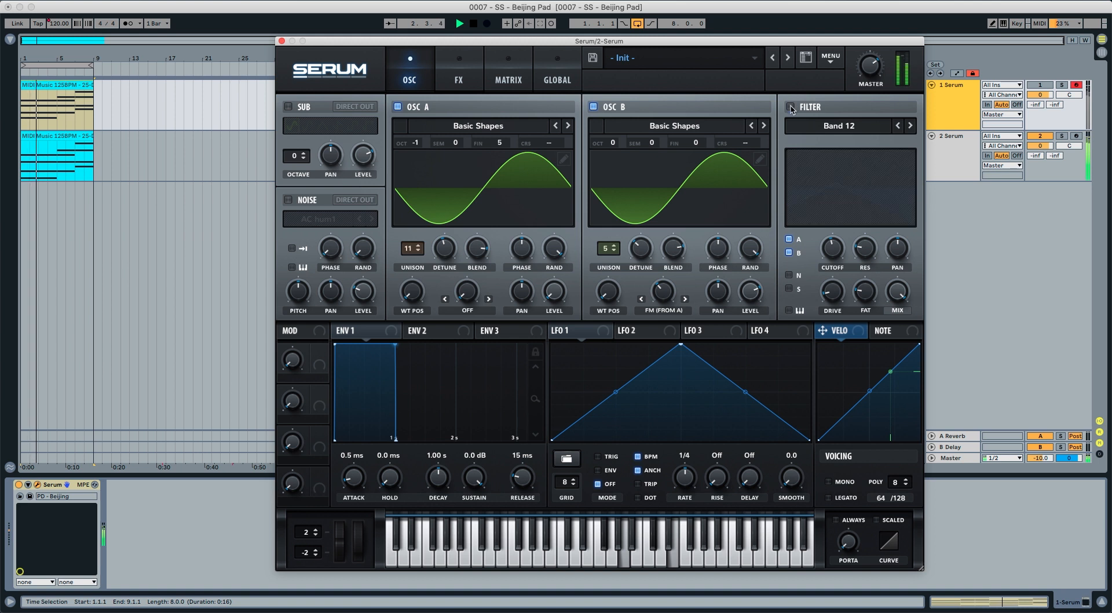
click(792, 107)
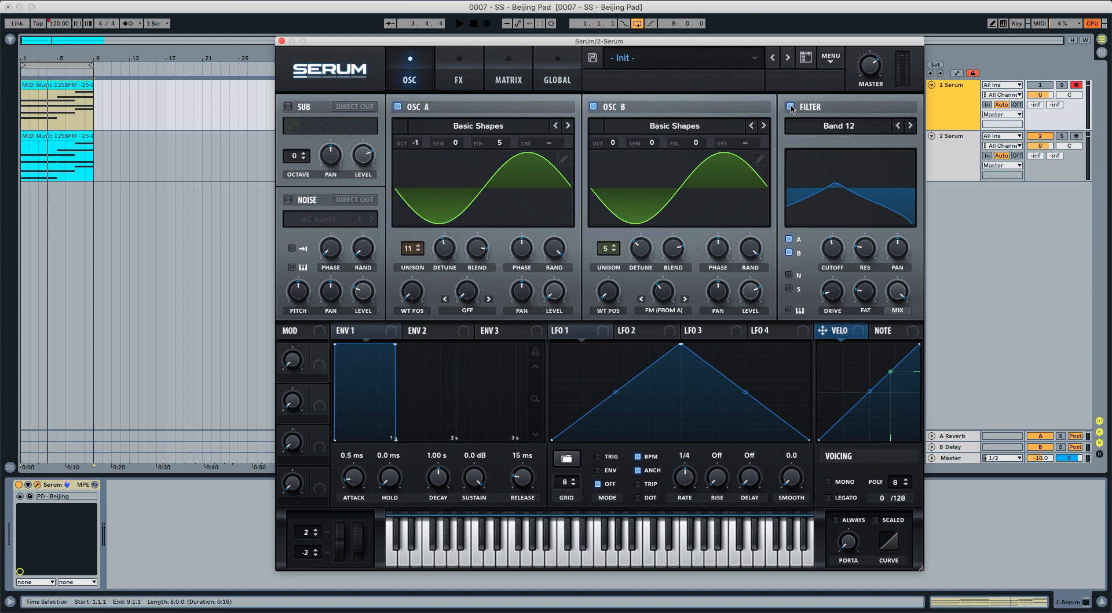
mouse_move(706, 176)
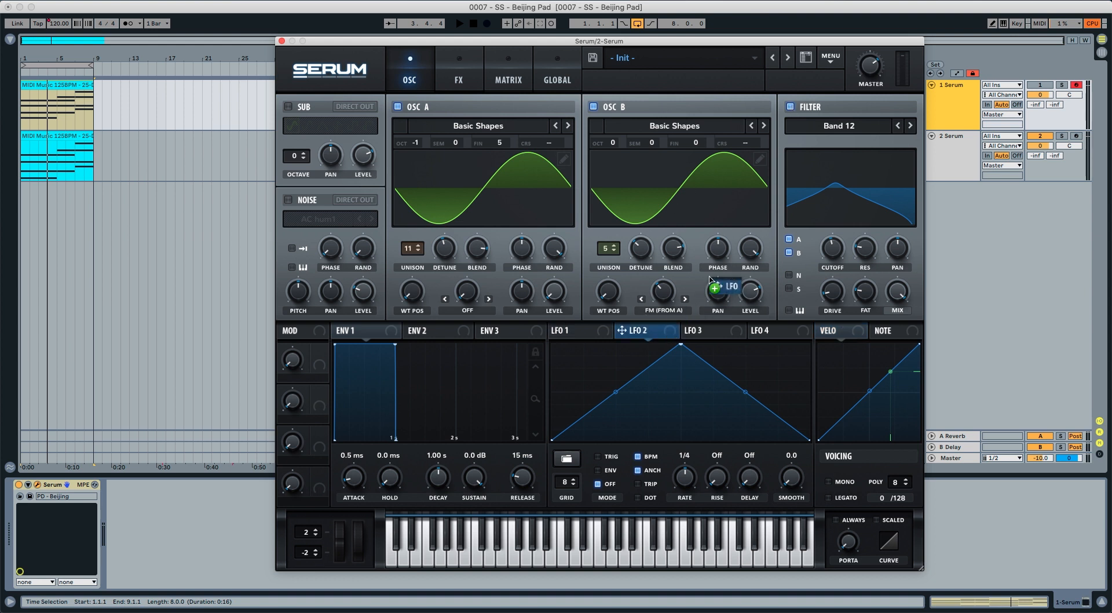
- Route LFO 2 to filter cutoff at about 26 depth and slow its rate to 4 bars
drag(731, 286, 831, 248)
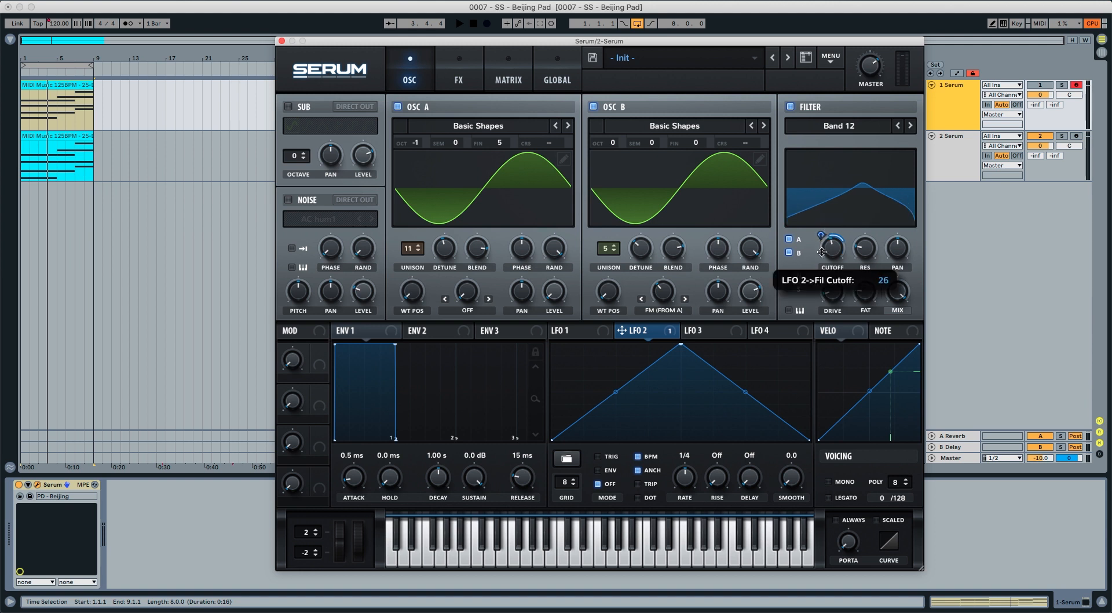
drag(831, 248, 831, 258)
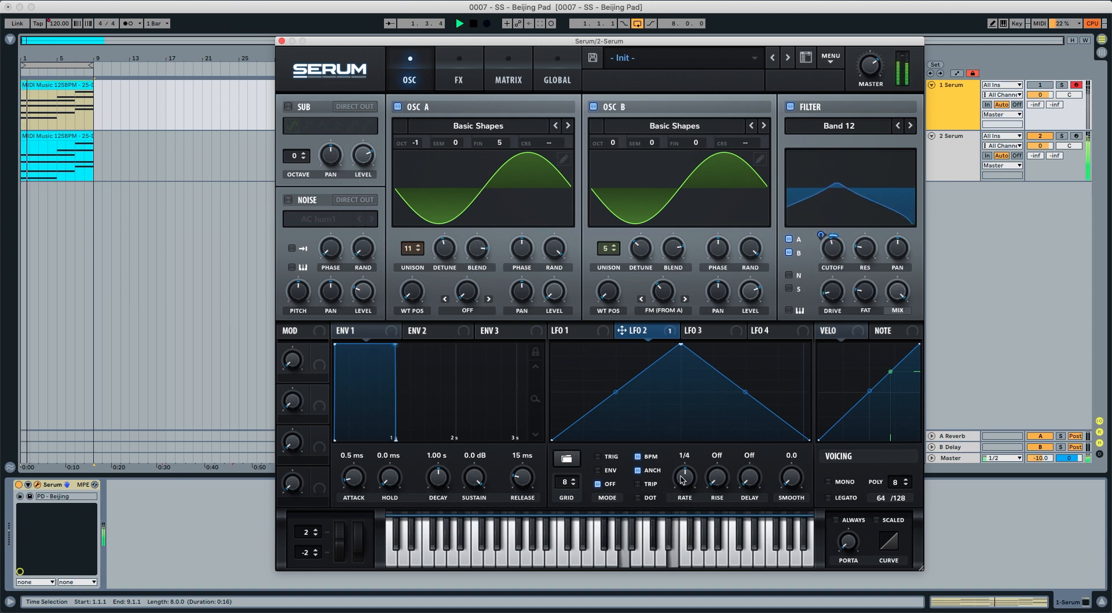
drag(684, 475, 683, 497)
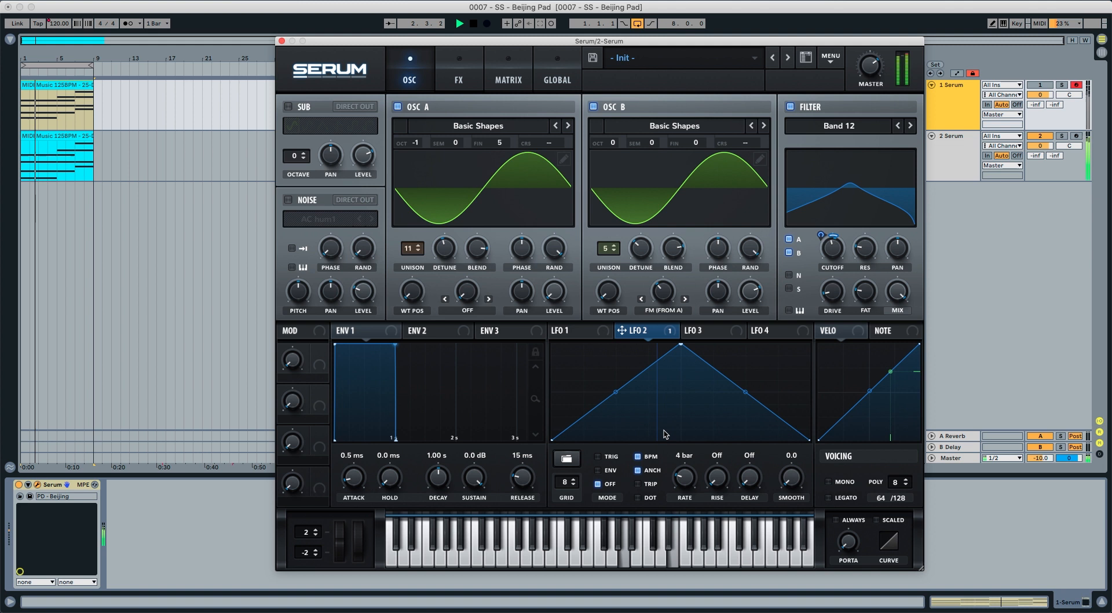
click(567, 330)
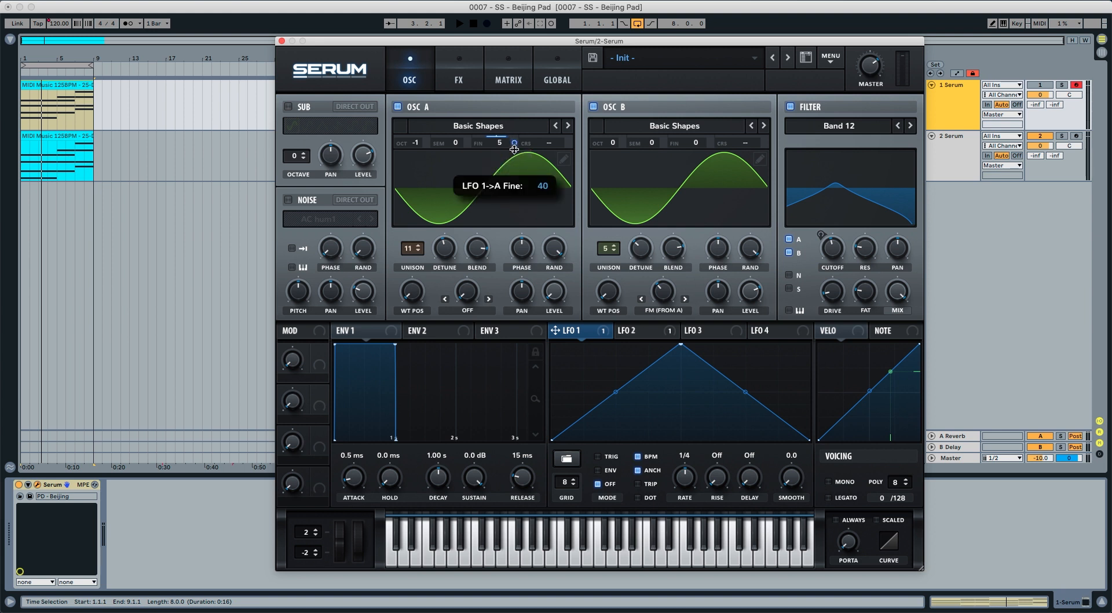
- Route LFO 1 to OSC A's fine tuning with a depth of about 38
drag(515, 147, 514, 158)
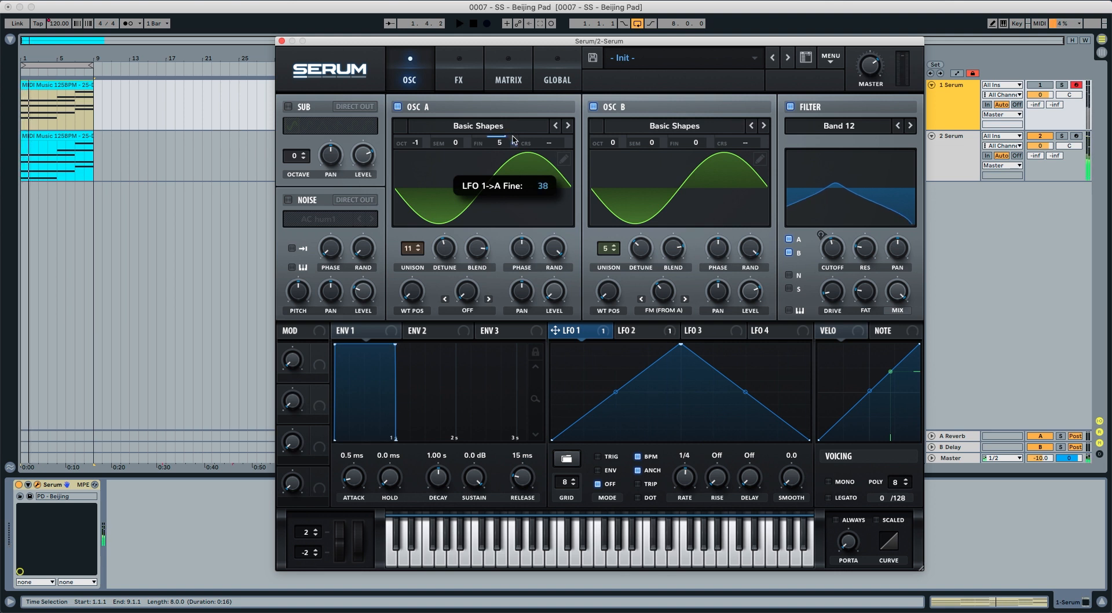
drag(513, 141, 513, 150)
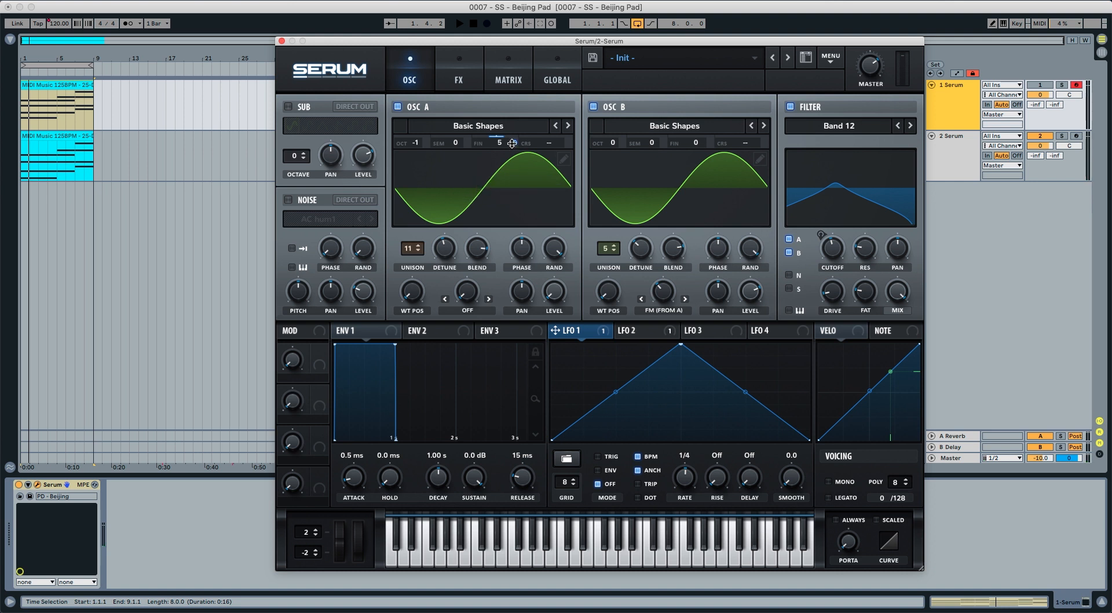
mouse_move(356, 367)
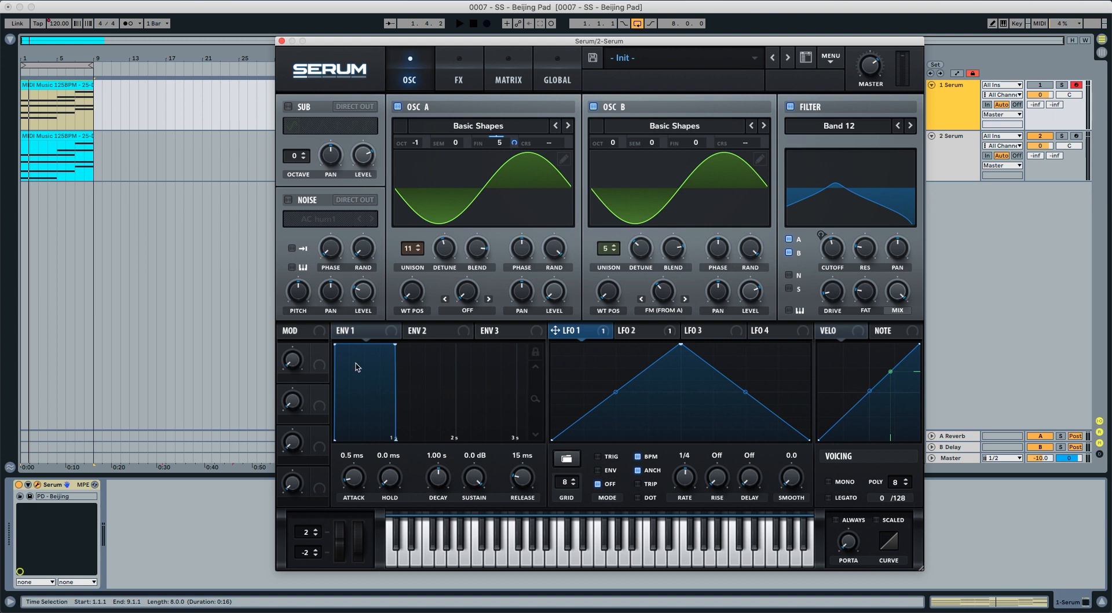
- Shape ENV 2 with a 1.72 s attack, ~1.5 s decay and ~83% sustain, then return to ENV 1
click(427, 330)
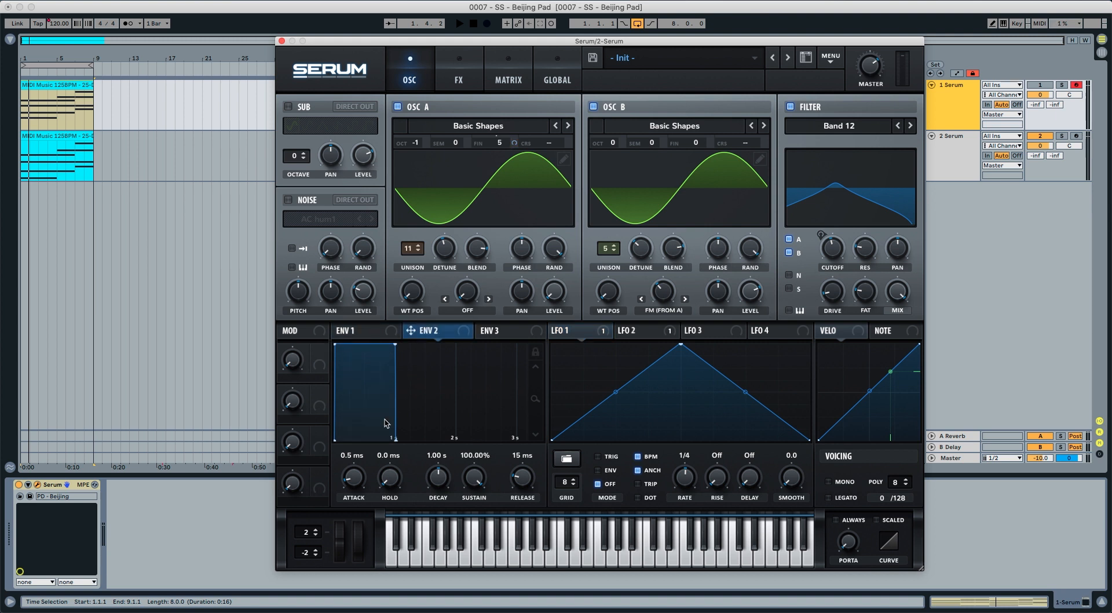
mouse_move(391, 424)
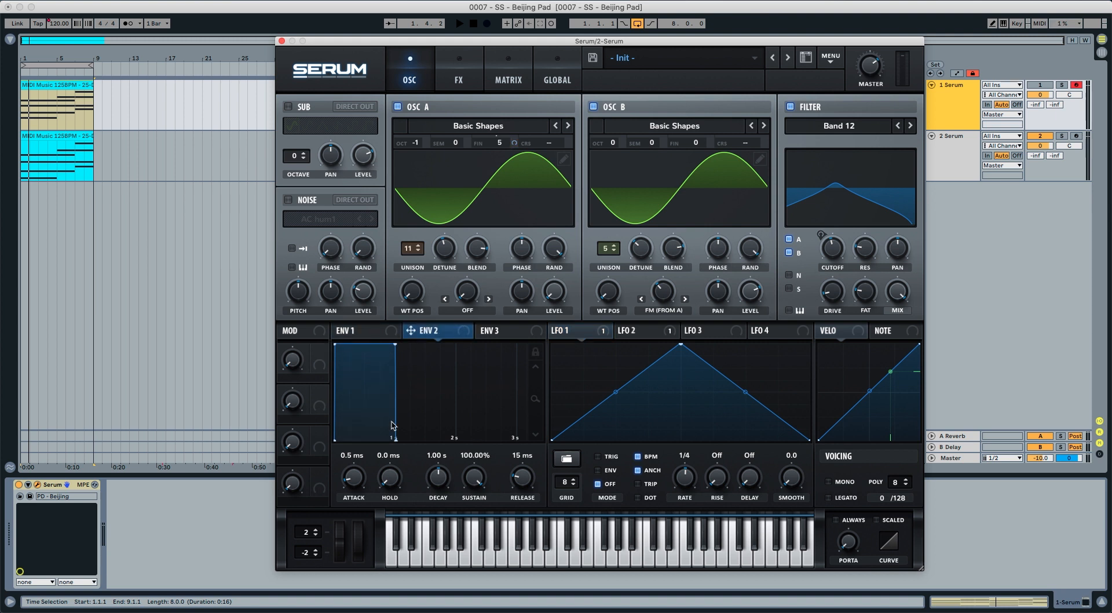
drag(388, 432, 392, 426)
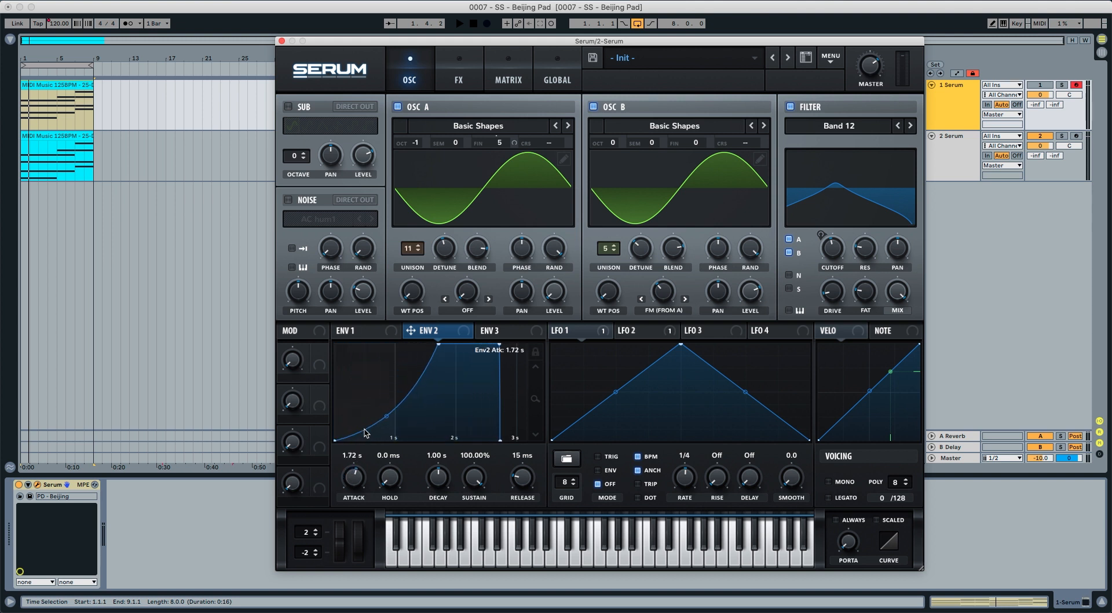
drag(437, 475, 436, 461)
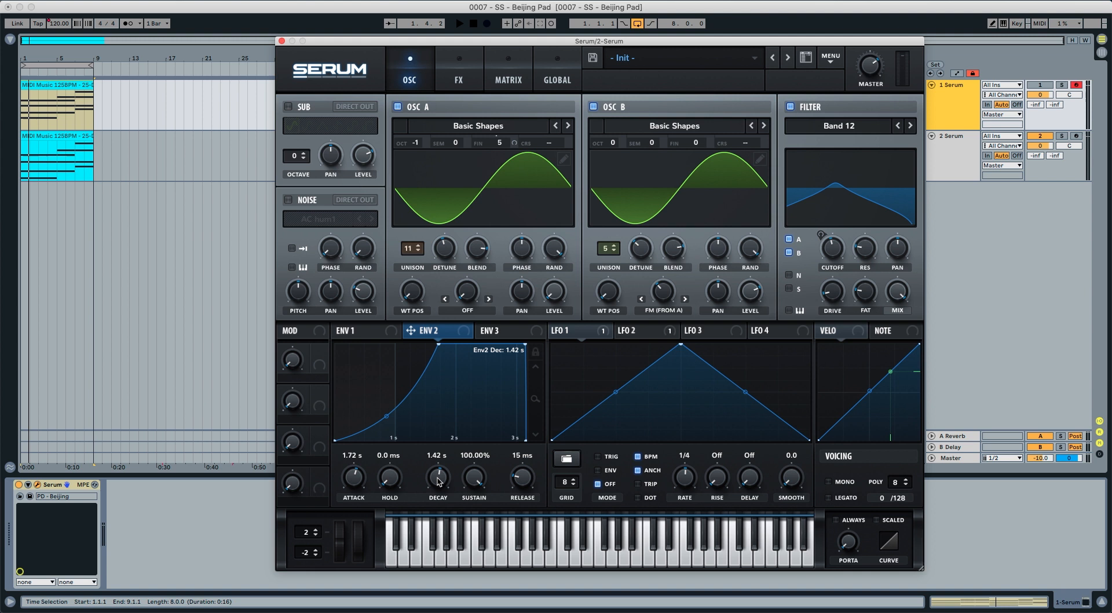
drag(438, 475, 437, 461)
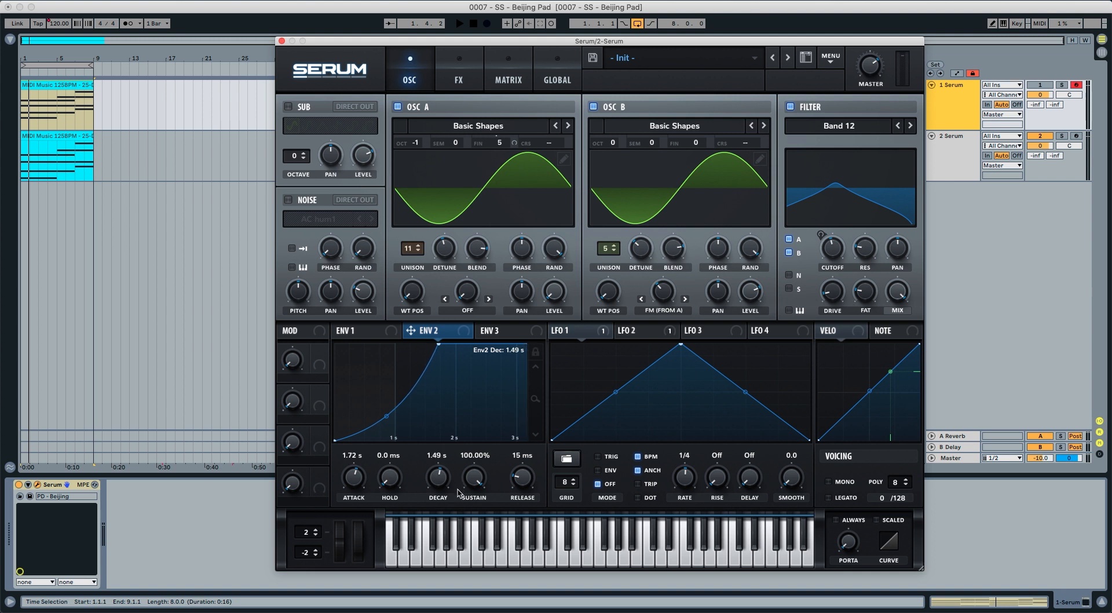
drag(438, 475, 438, 471)
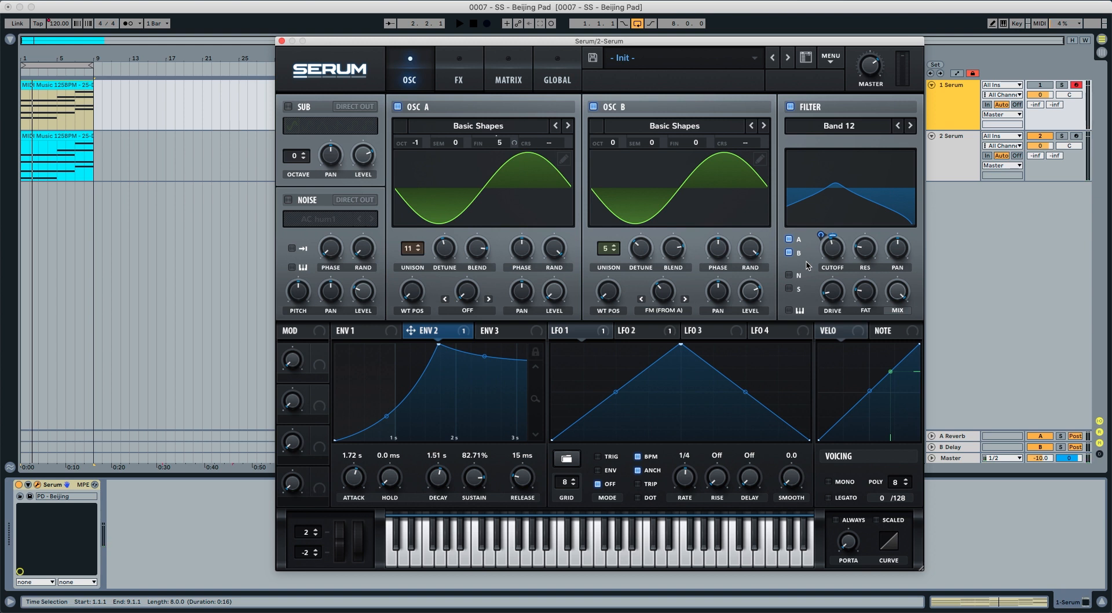
click(355, 331)
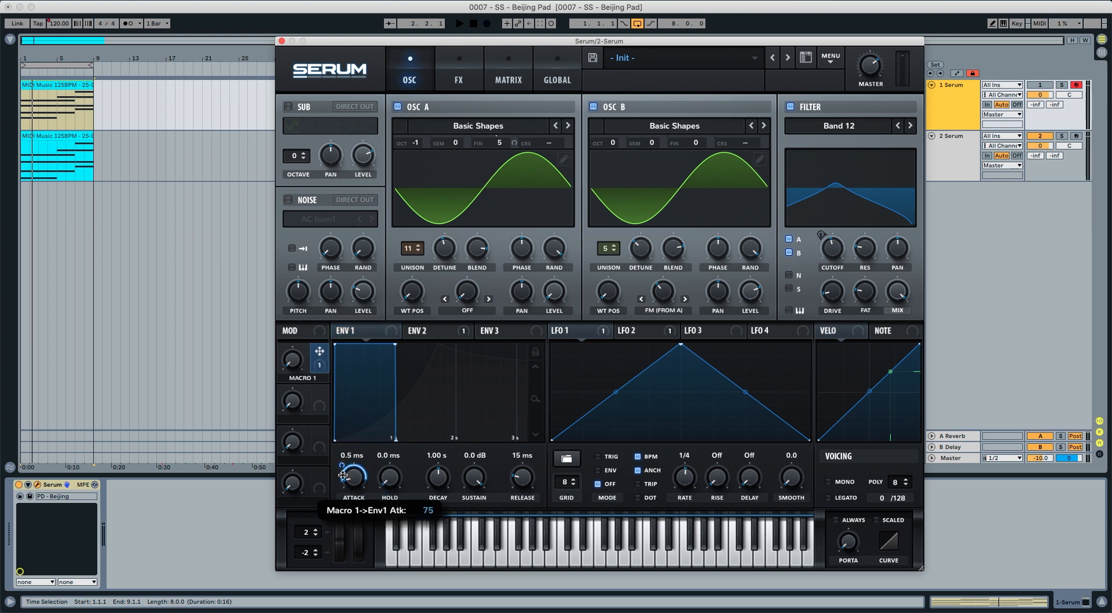
- Assign Macro 1 to ENV 1's attack at a depth of 75 and move to the FX page
drag(354, 476, 354, 493)
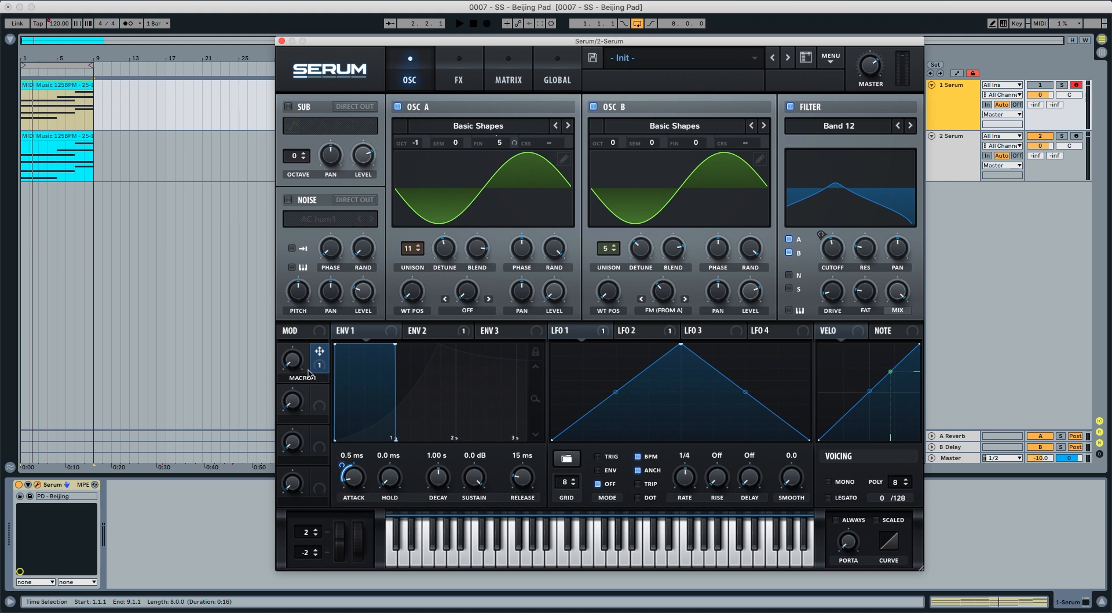
mouse_move(291, 358)
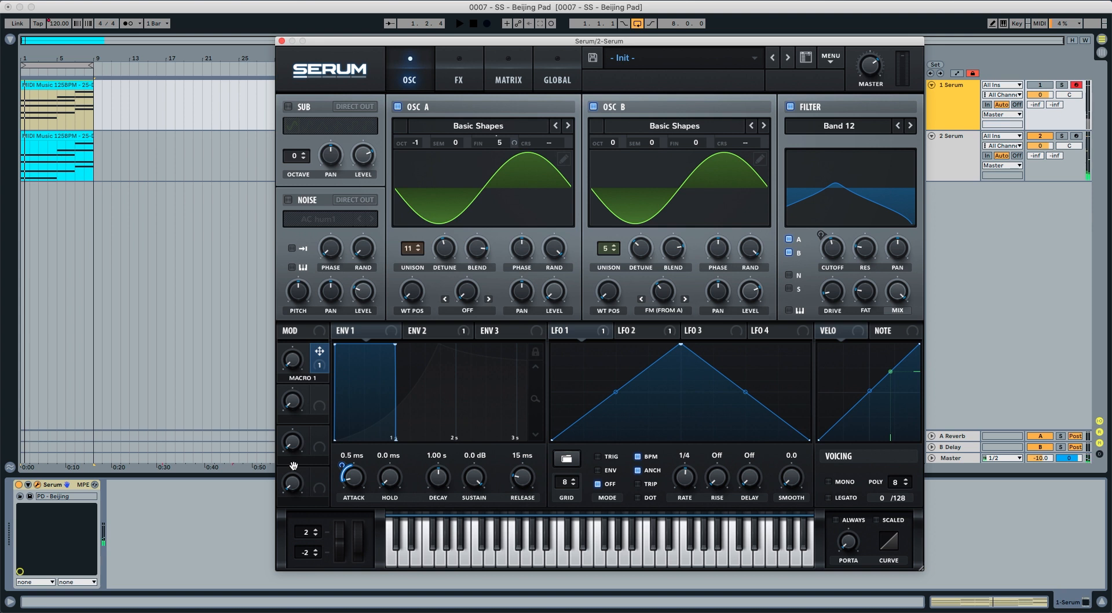
click(459, 23)
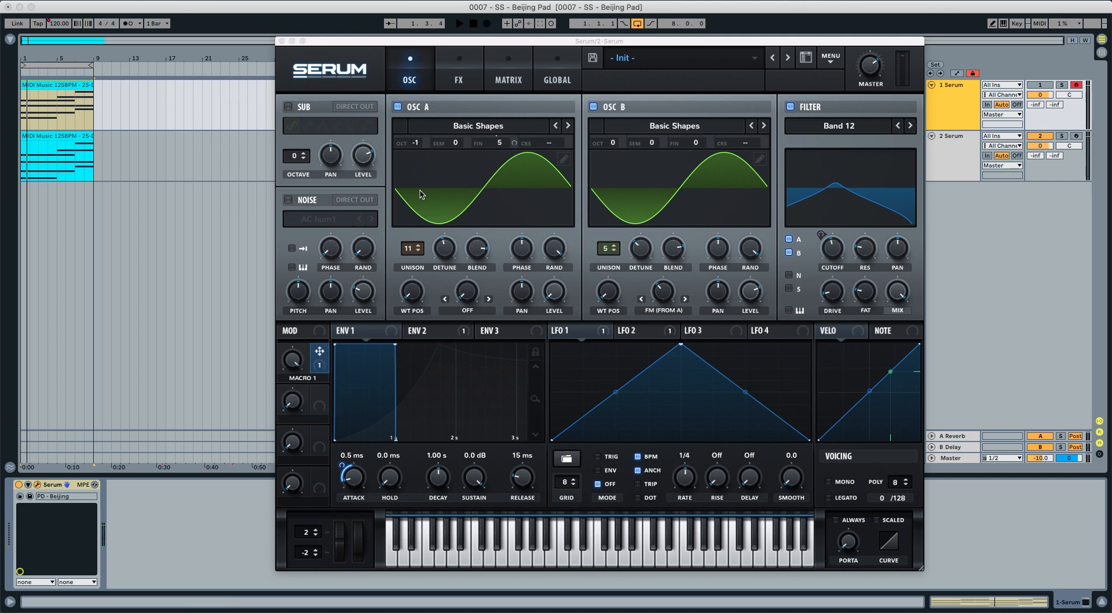
mouse_move(410, 191)
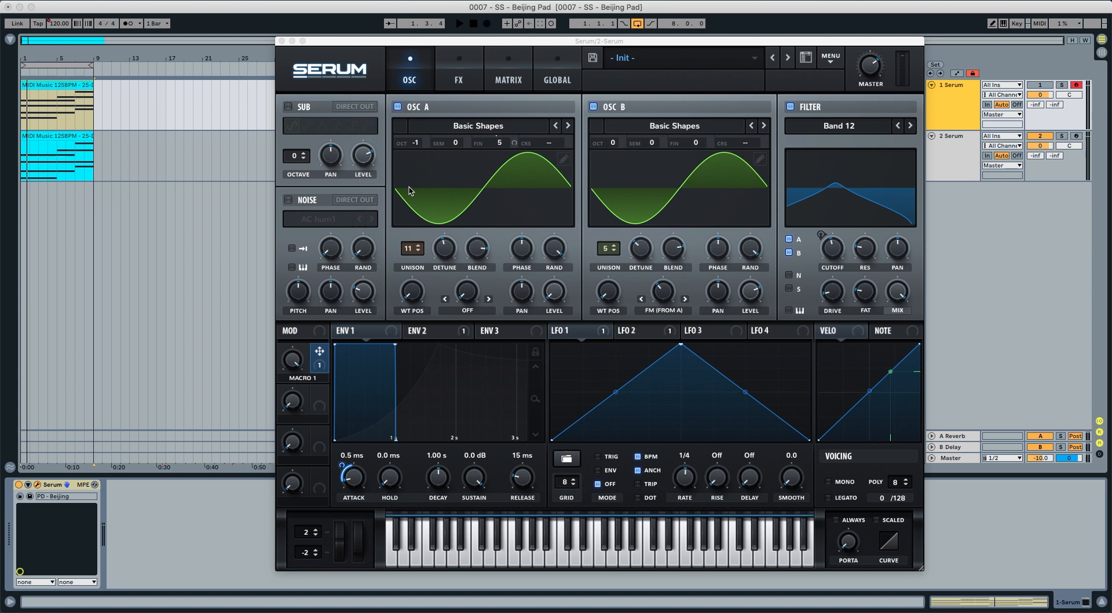
click(459, 68)
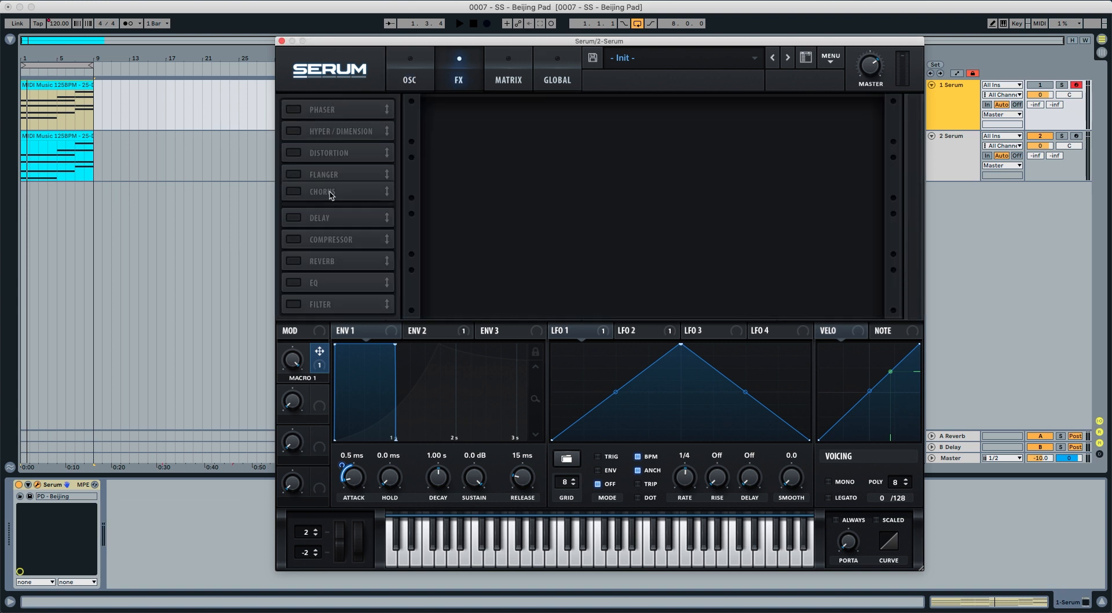
- Add Phaser and Chorus to the FX rack and switch both effects on
click(292, 109)
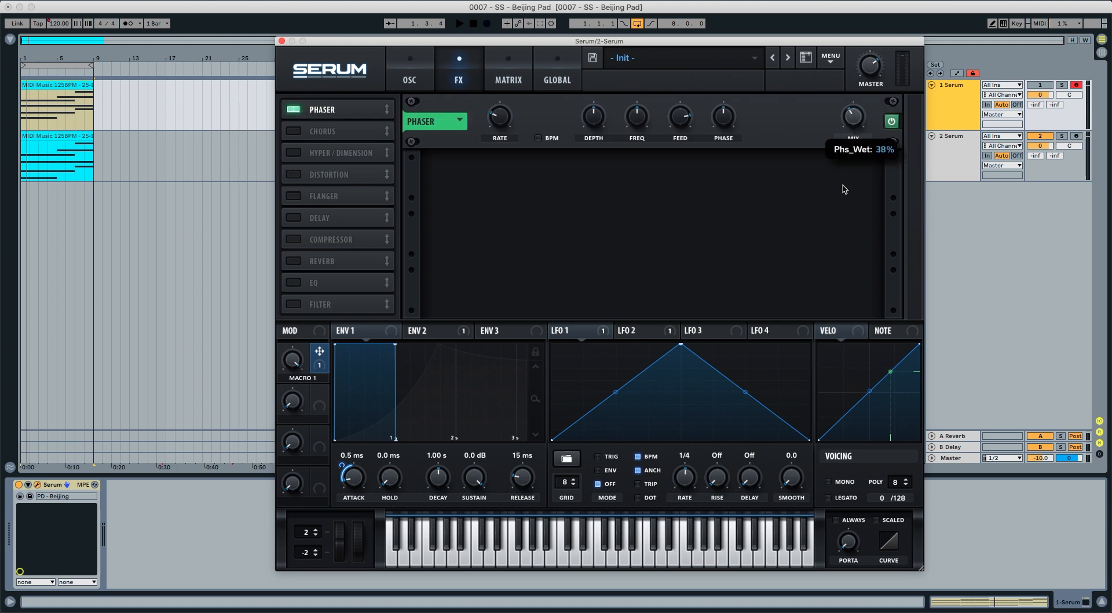
click(292, 130)
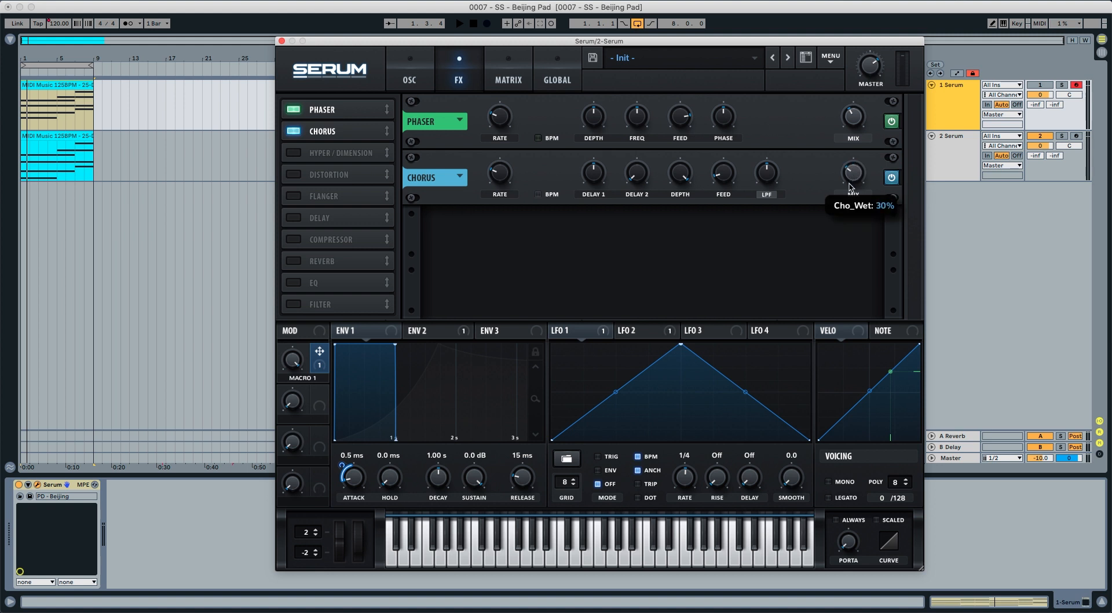
click(459, 23)
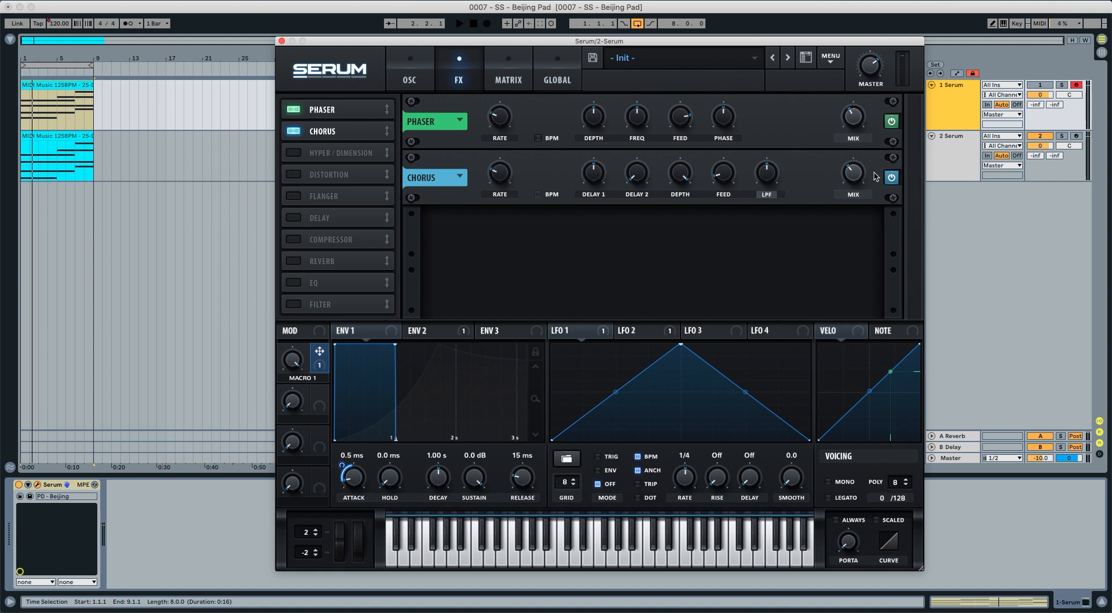
click(890, 178)
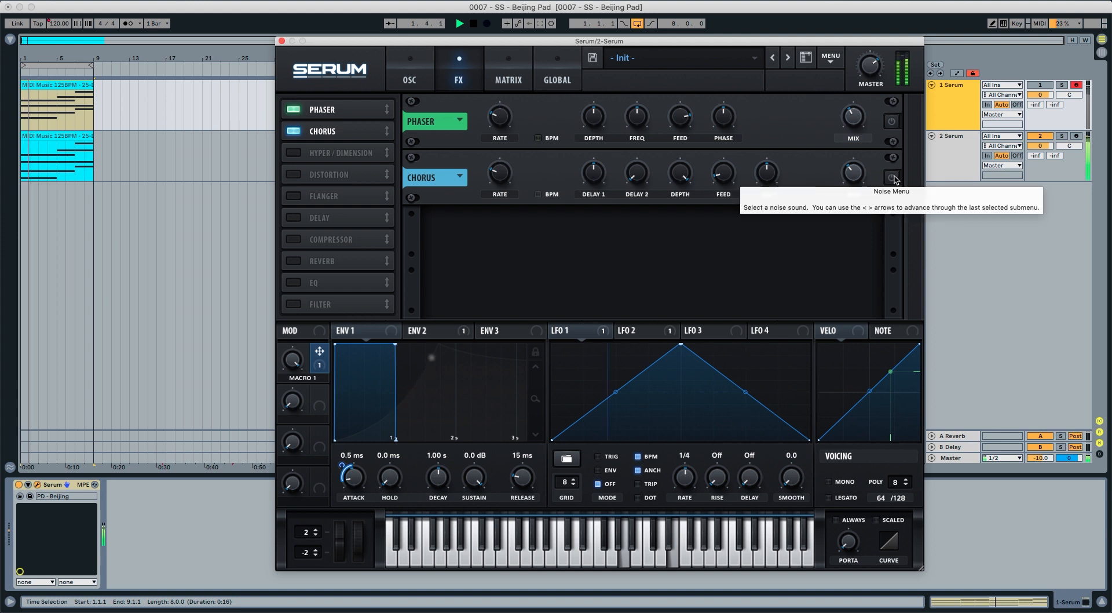
click(891, 120)
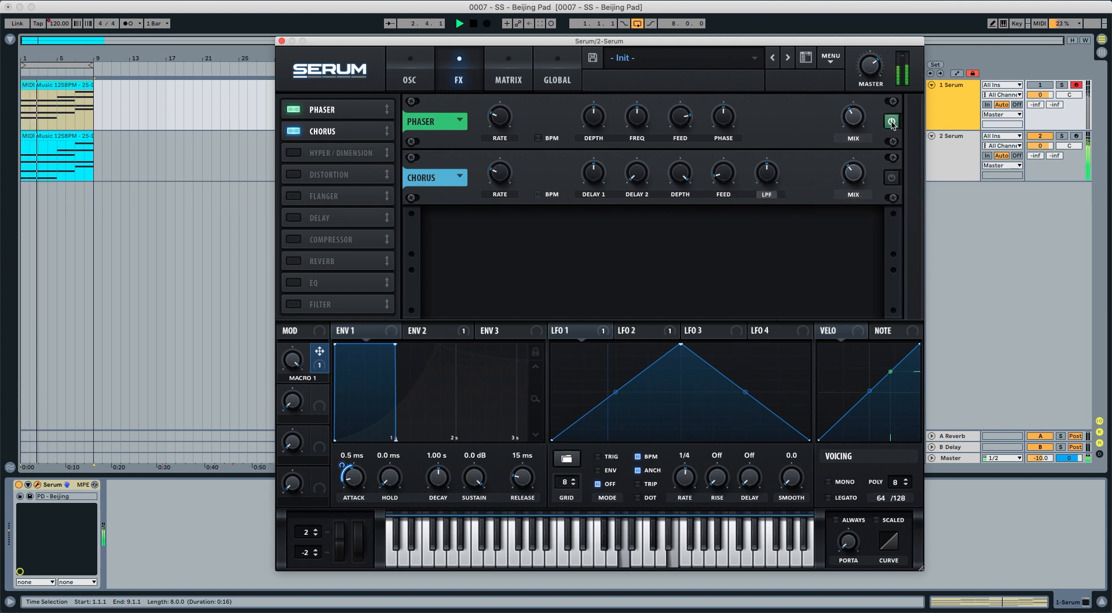
click(891, 121)
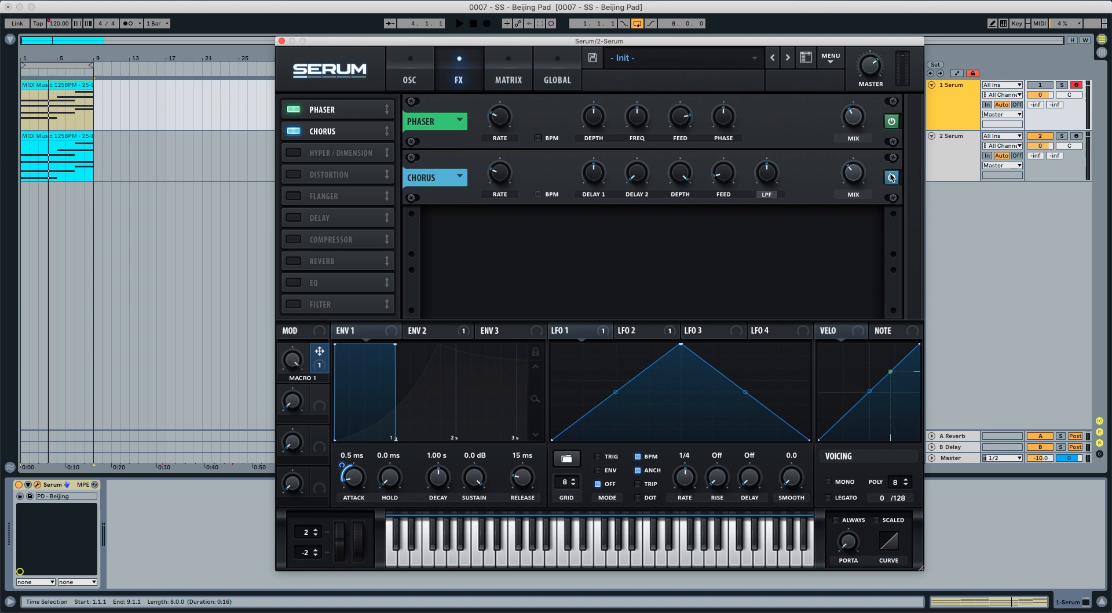
click(891, 176)
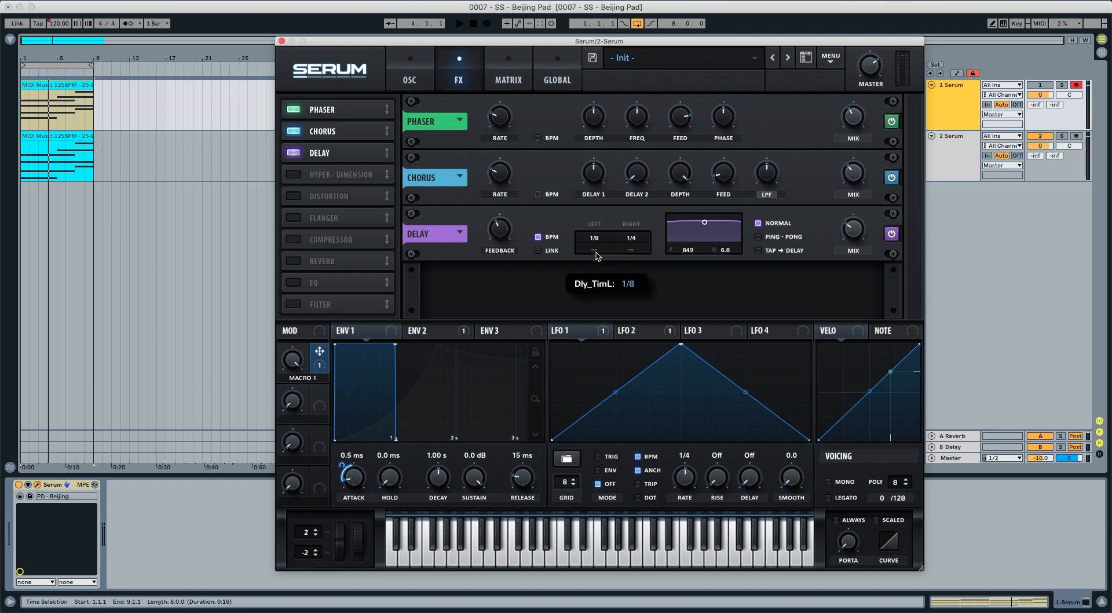
- Make the BPM-synced delay dotted 1/8 on both channels and add a Filter effect after it
click(630, 236)
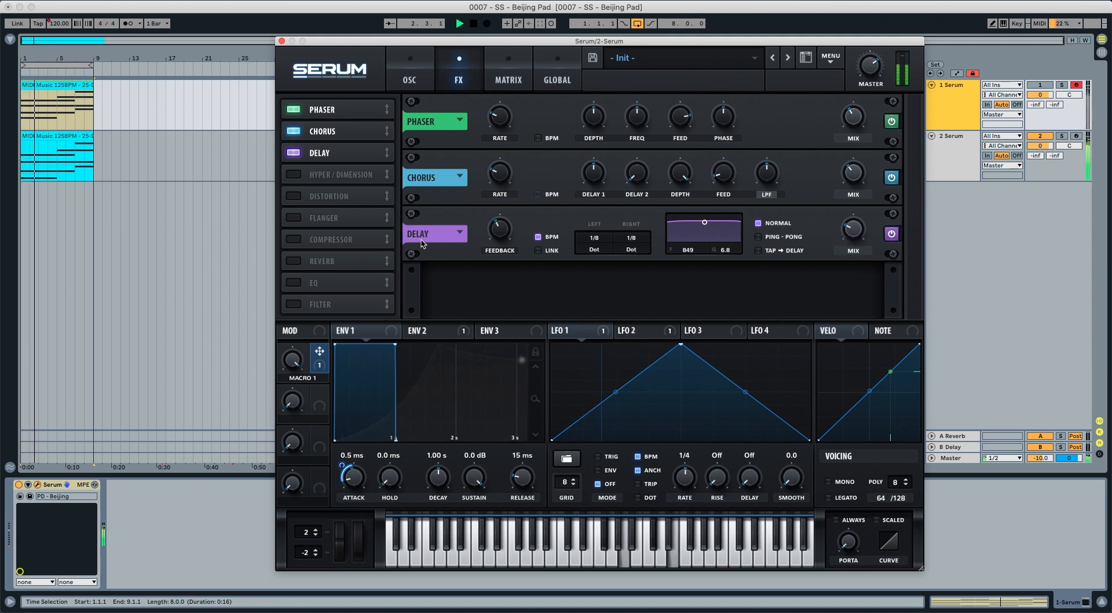
click(292, 217)
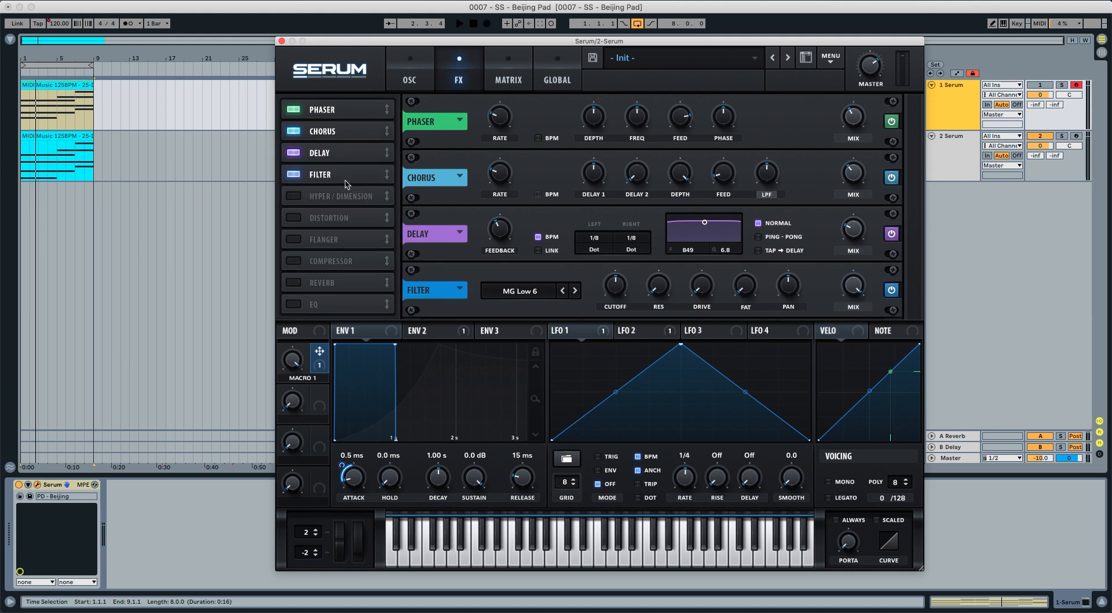
- Set the FX filter to Misc > Formant-II with resonance around 39% and A/B the result
click(523, 290)
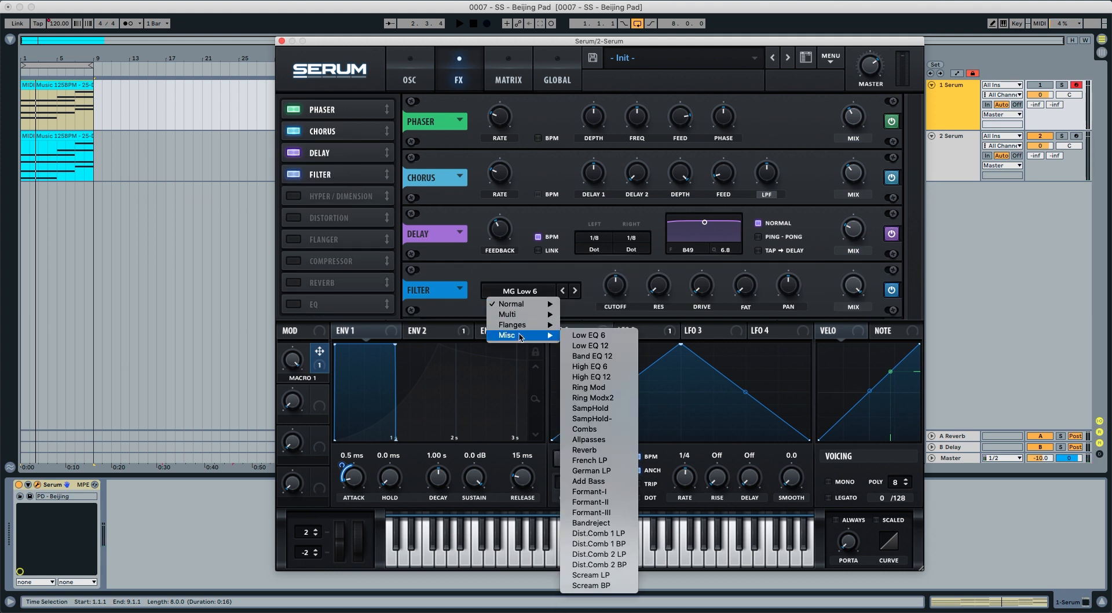
click(590, 501)
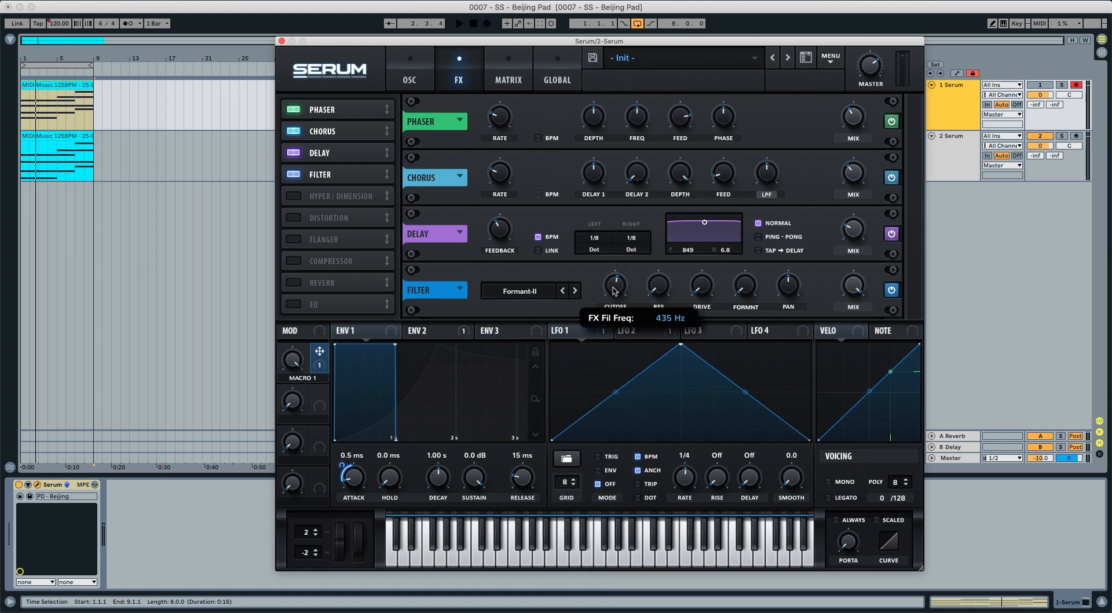
mouse_move(658, 288)
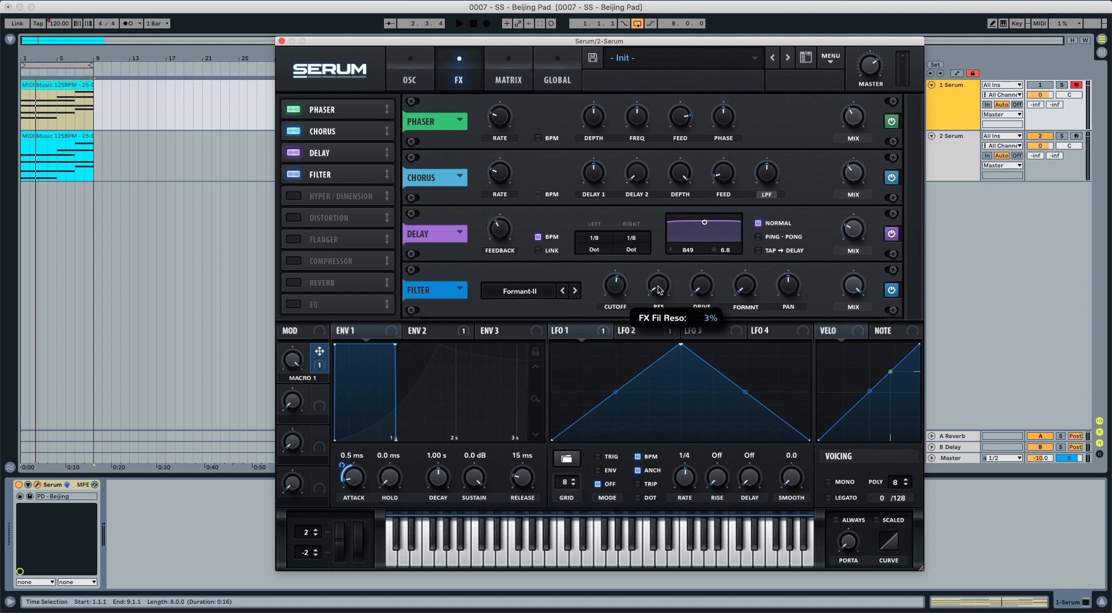
drag(658, 286, 661, 247)
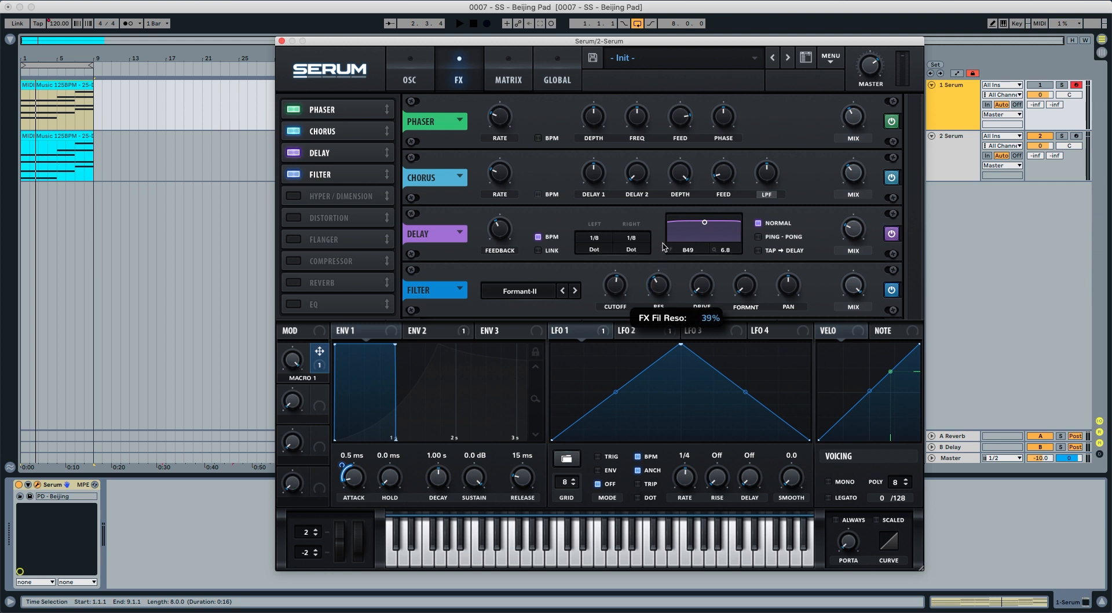
click(459, 23)
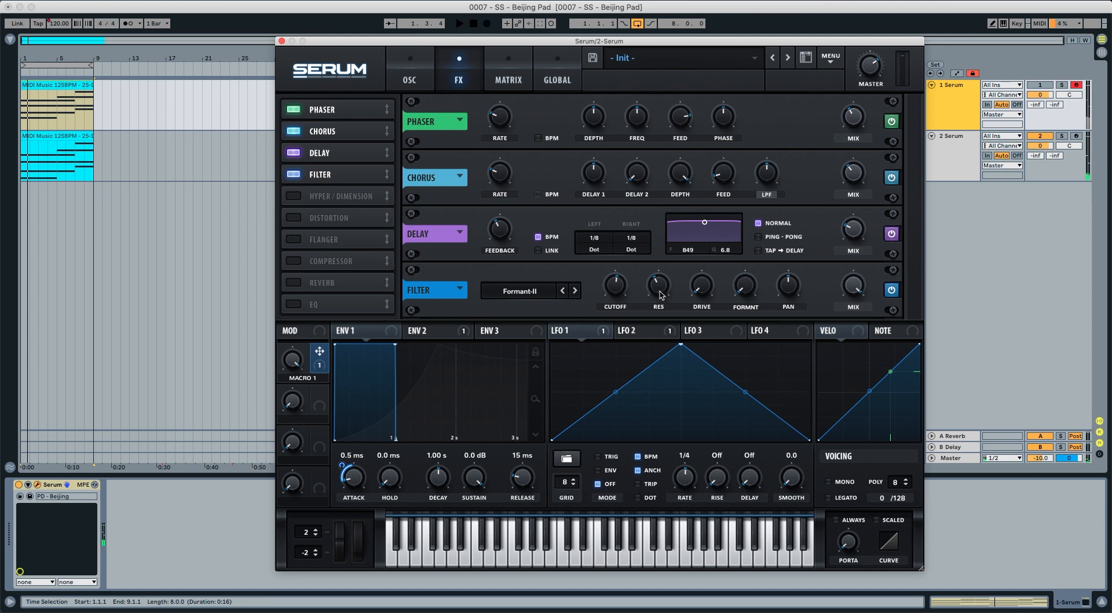
mouse_move(849, 294)
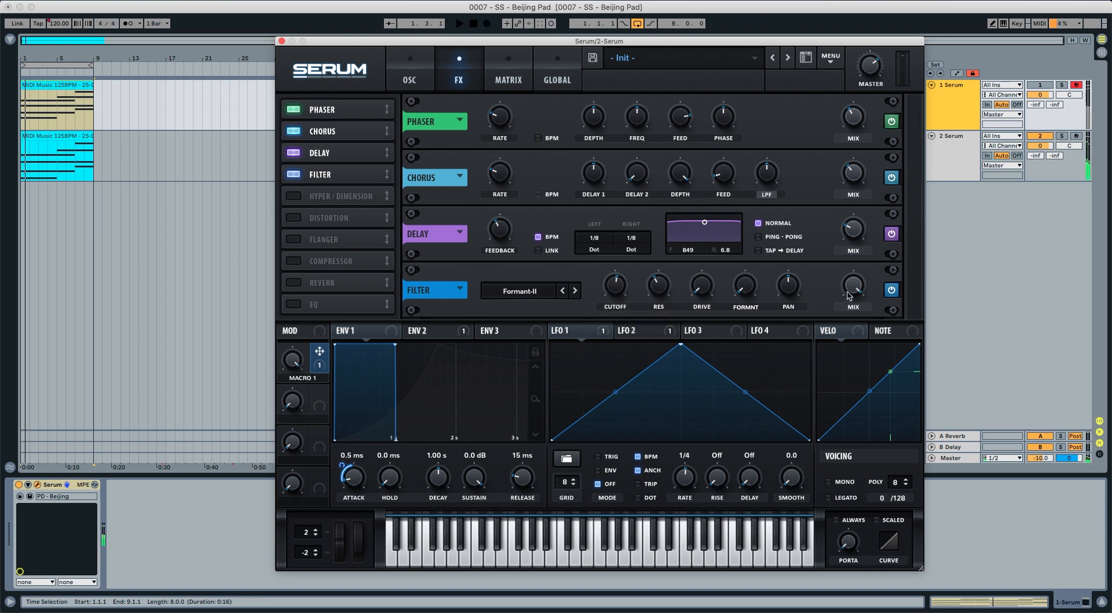
mouse_move(853, 289)
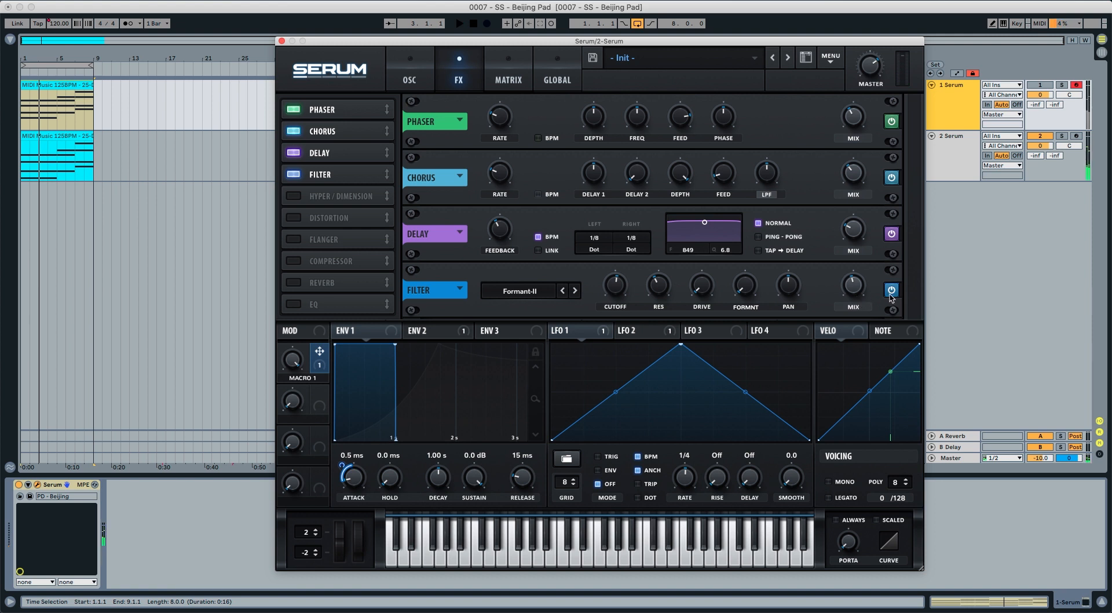
click(459, 24)
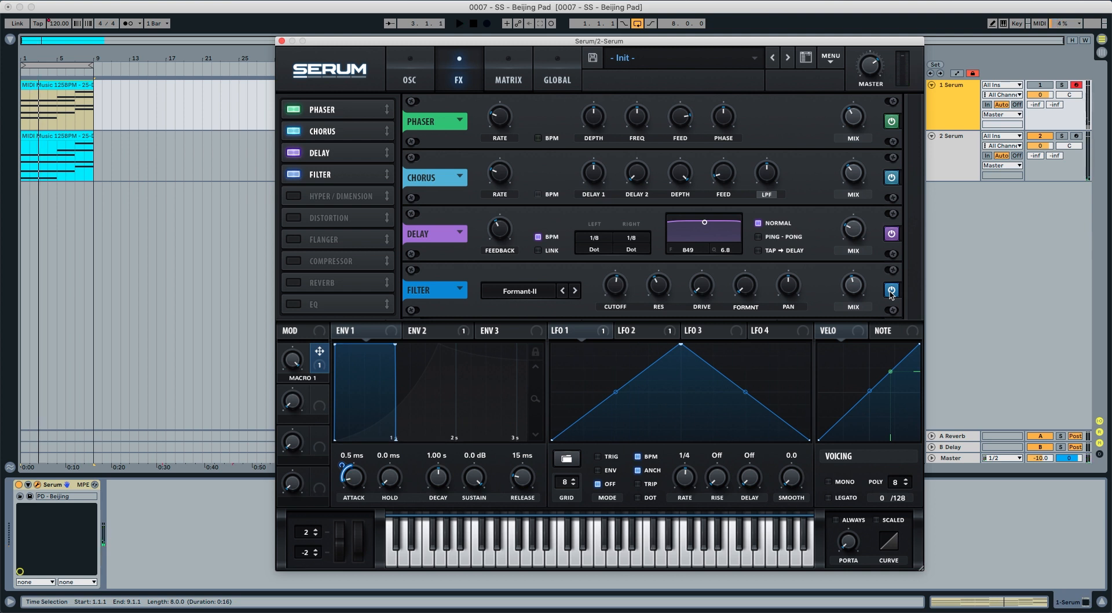
mouse_move(301, 266)
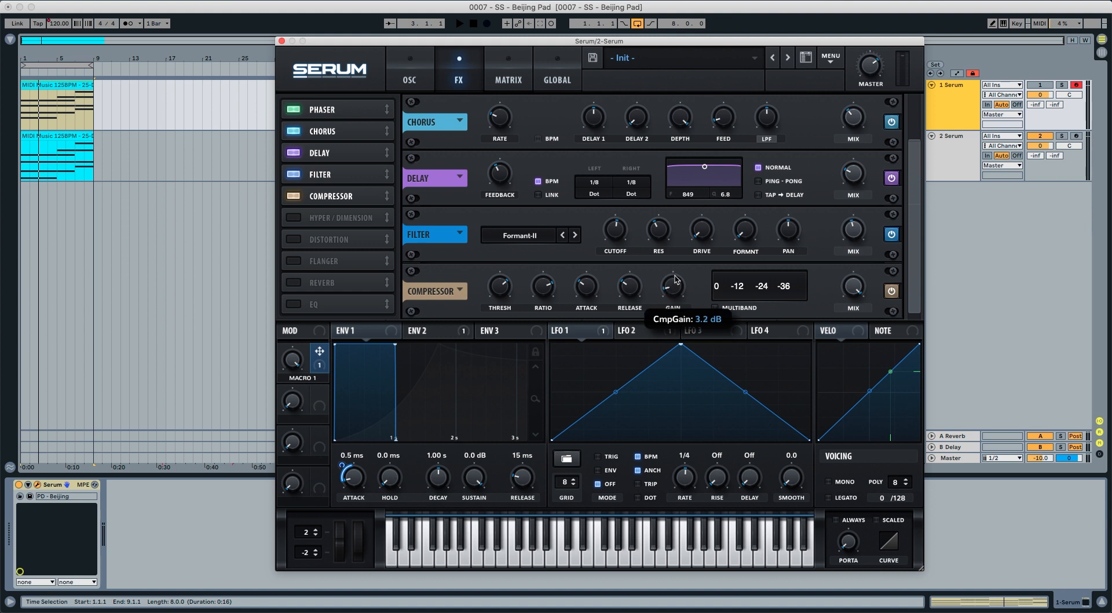
- Add a compressor at ~3.2 dB gain and an EQ with its high band near 2062 Hz
drag(670, 287, 678, 257)
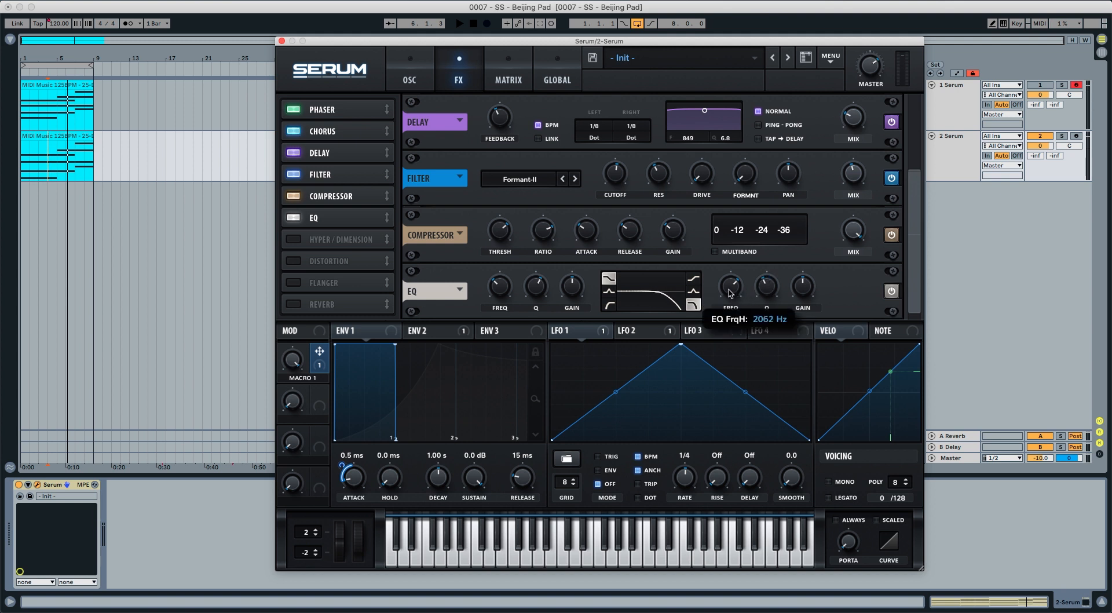
drag(730, 288, 730, 273)
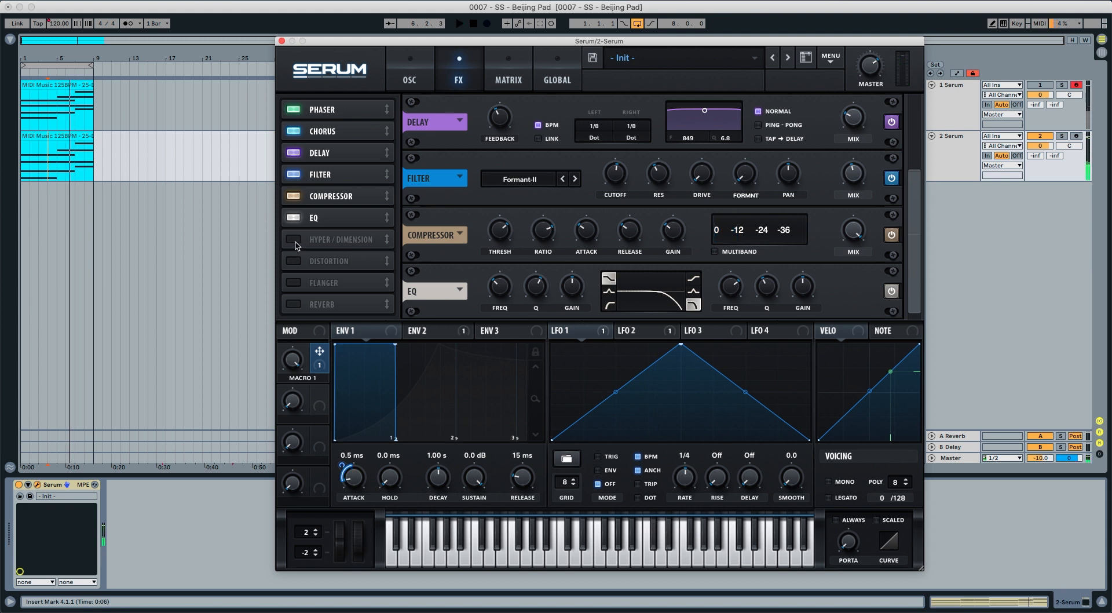
- Add hyper/dimension and a hall reverb at ~45% mix, then audition the pad clip
click(294, 239)
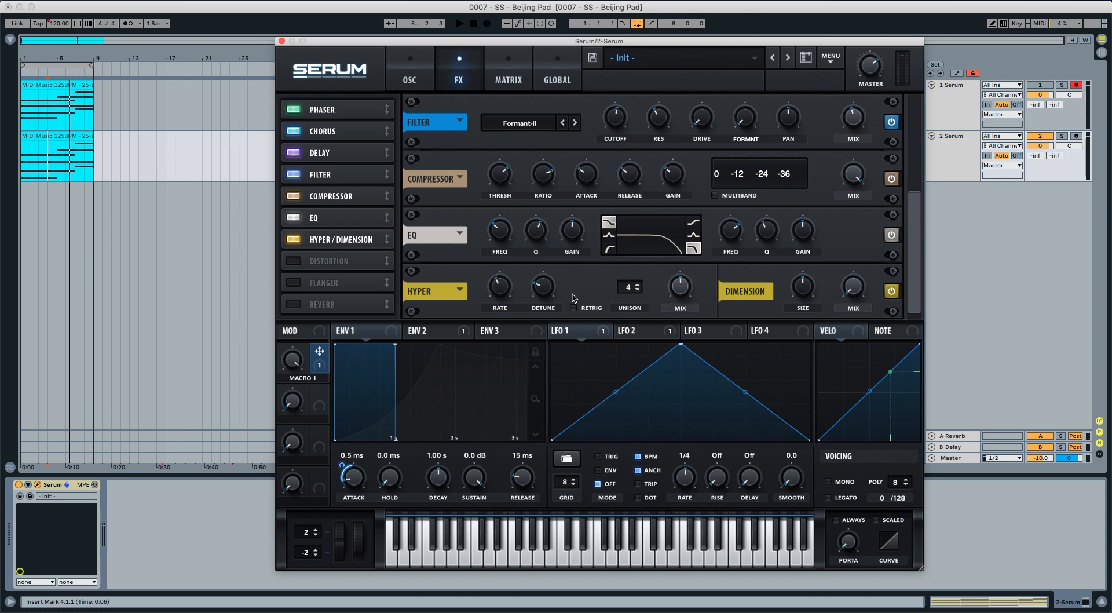
mouse_move(727, 304)
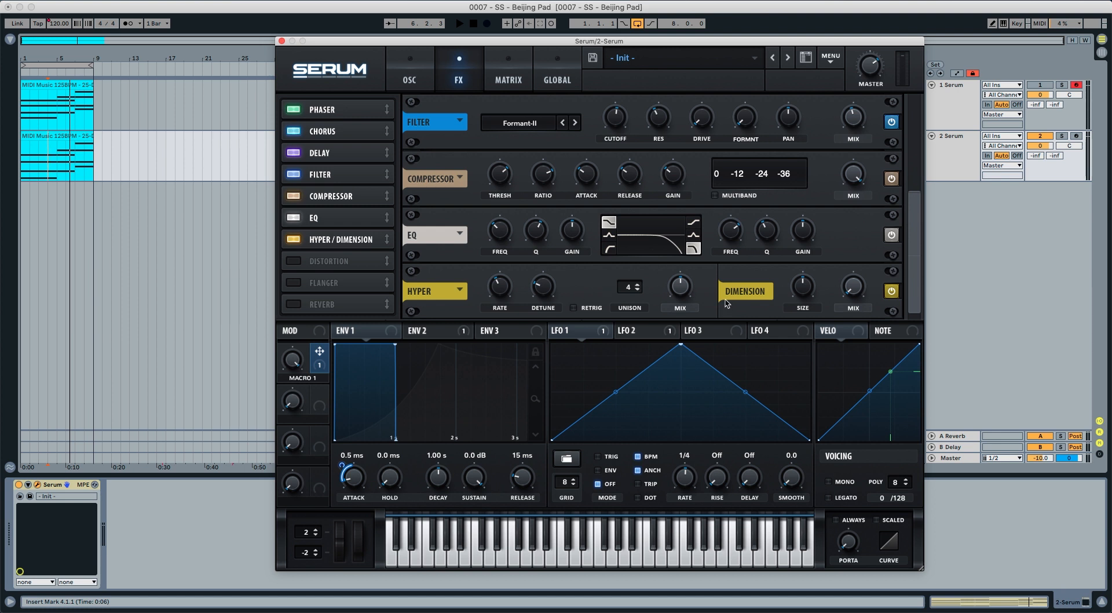
mouse_move(678, 286)
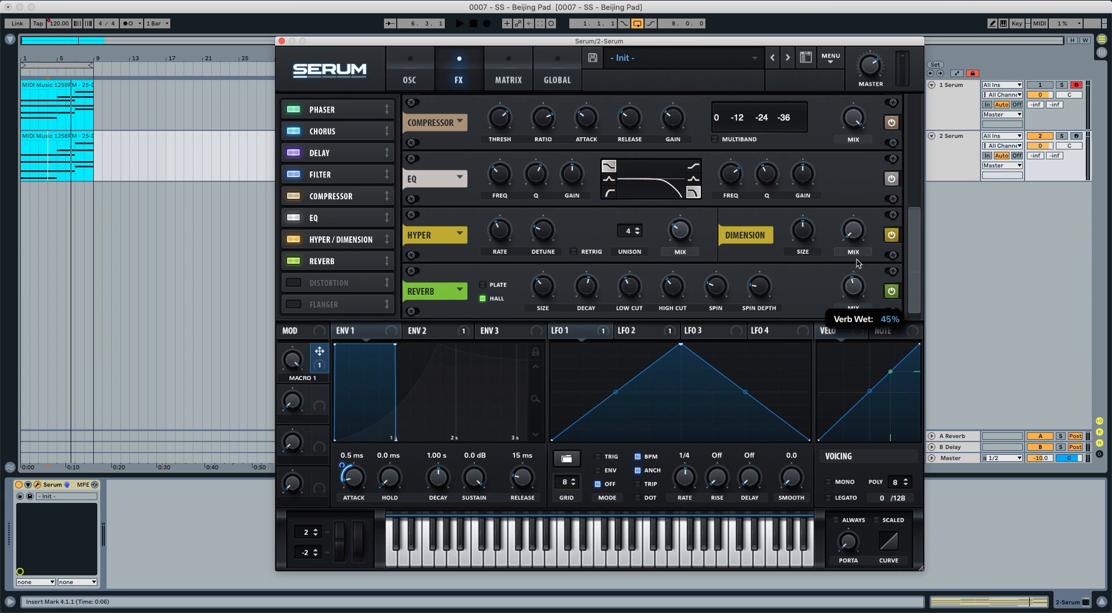
click(57, 136)
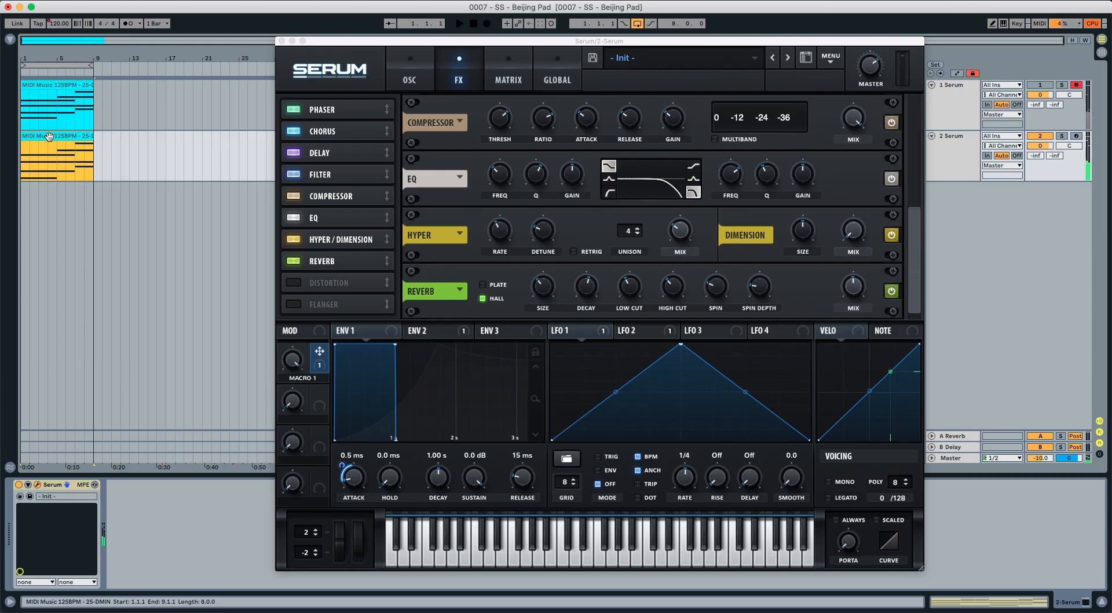
click(459, 23)
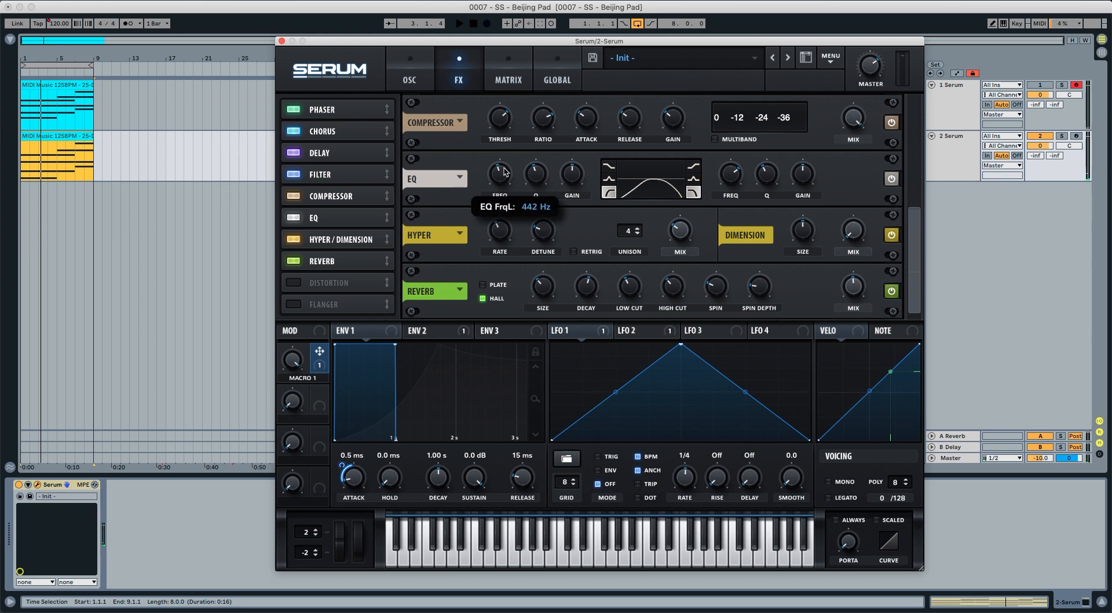
mouse_move(498, 229)
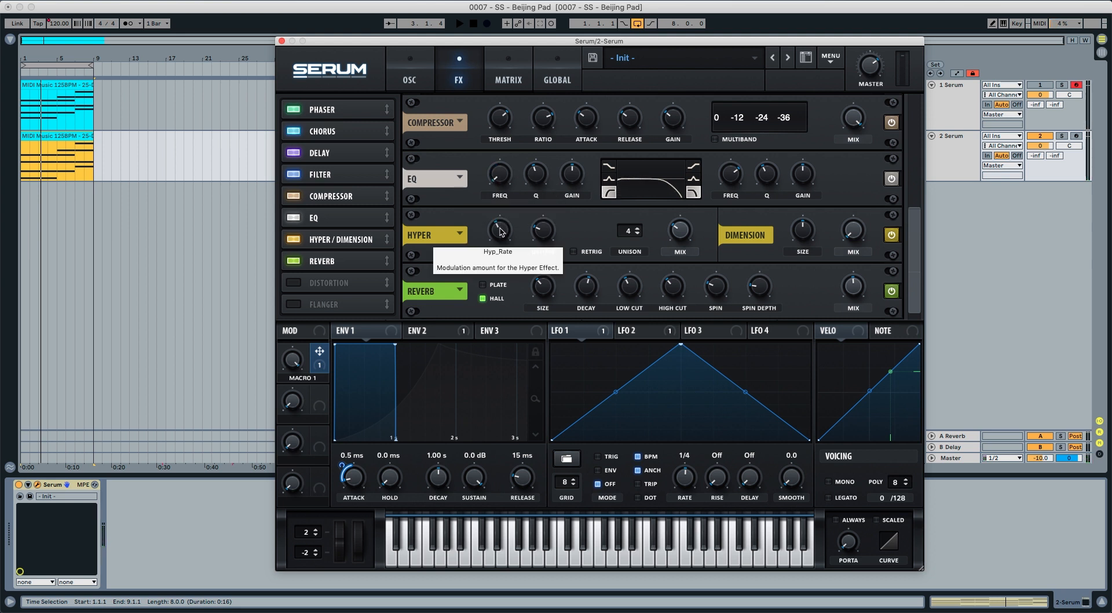